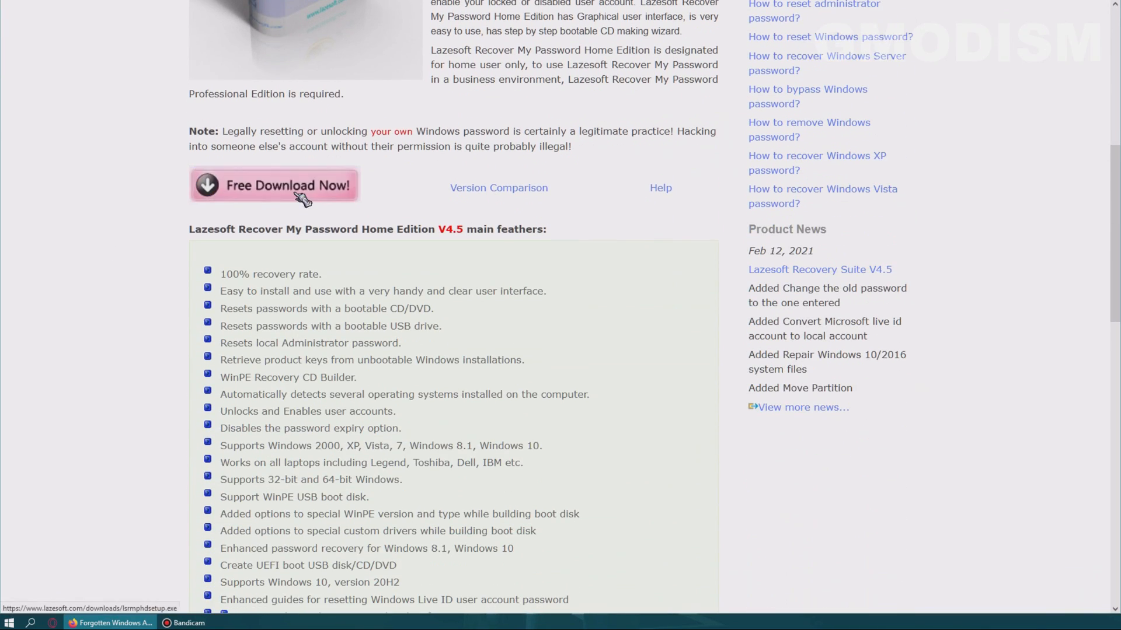
# Step: Download lsrmphdsetup.exe from the Lazesoft site and allow it to run
pyautogui.click(273, 184)
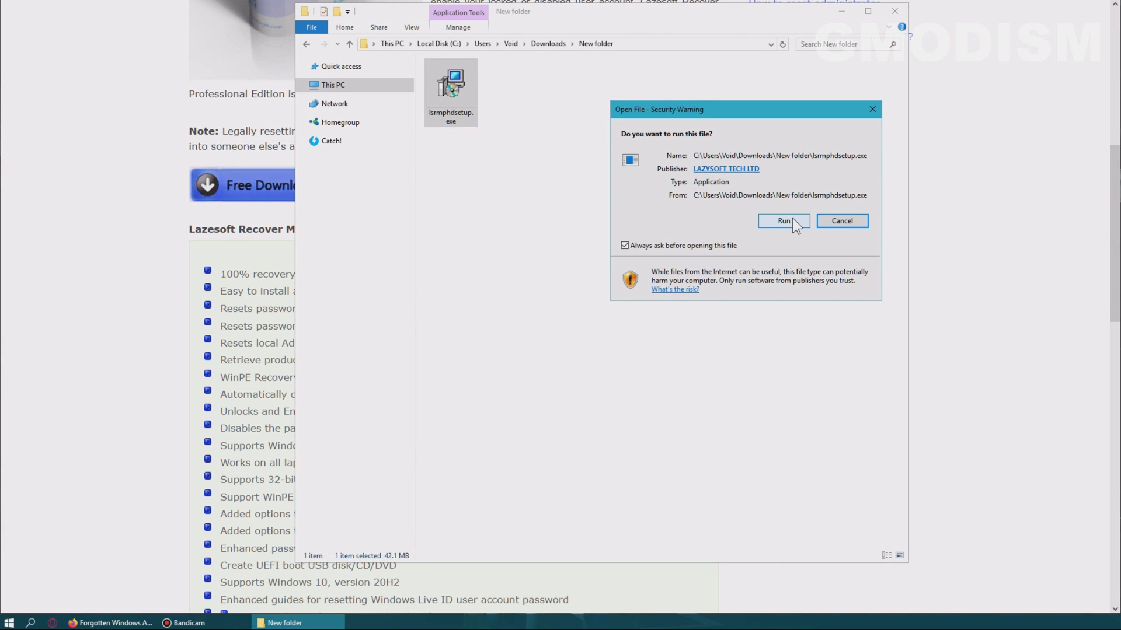
pyautogui.click(782, 220)
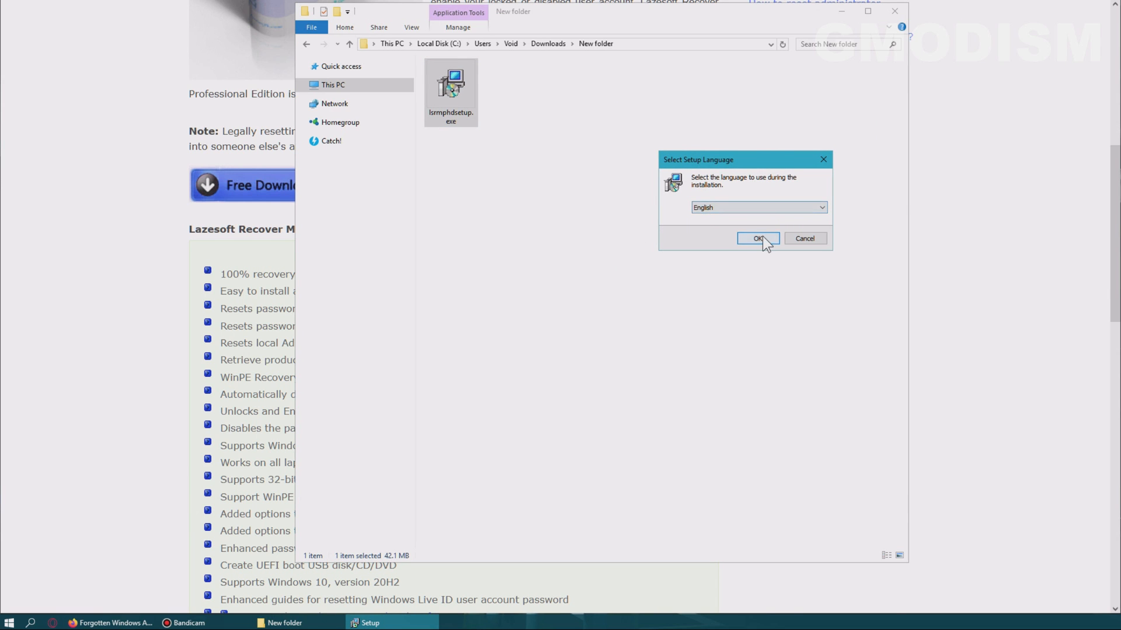
# Step: Install the Home Edition in English with the default folder and Start Menu shortcuts
pyautogui.click(756, 238)
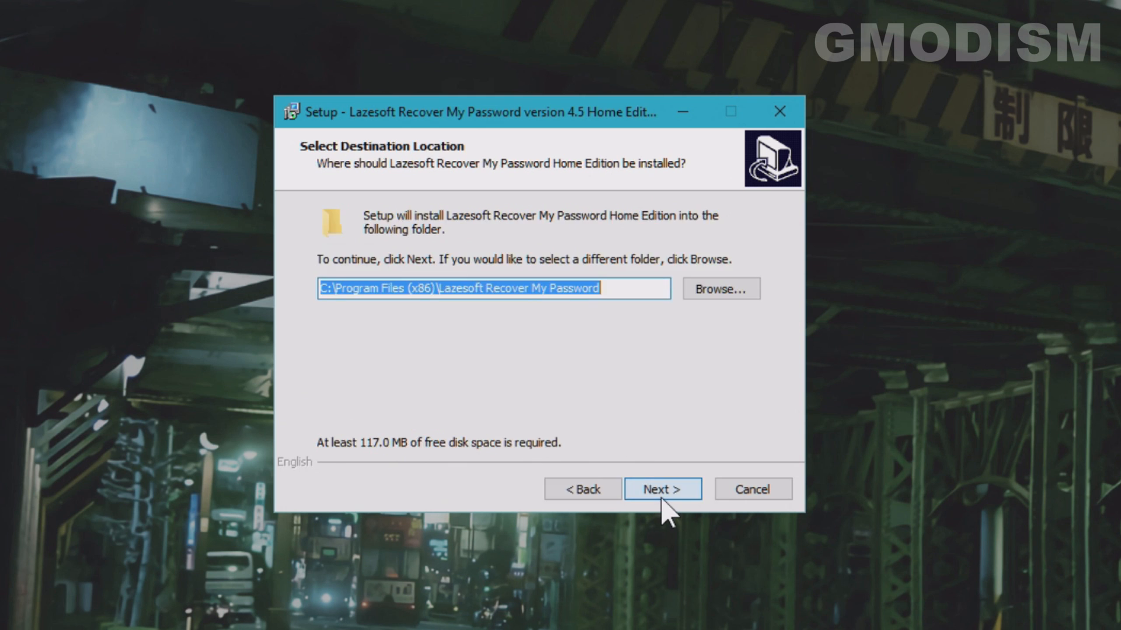
pyautogui.click(661, 489)
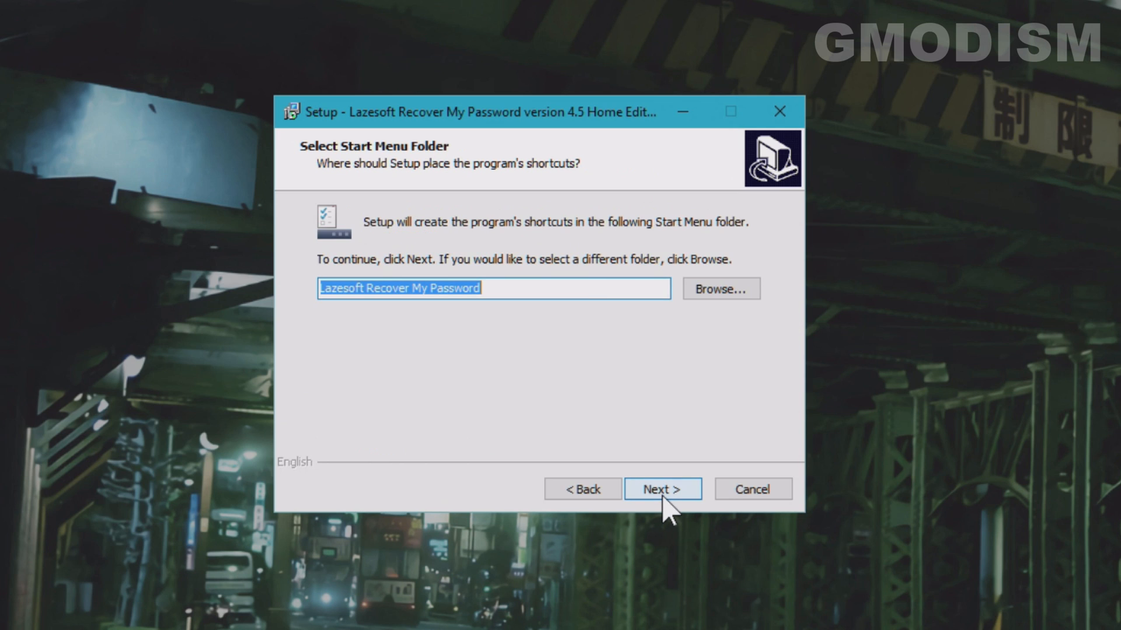
pyautogui.click(661, 489)
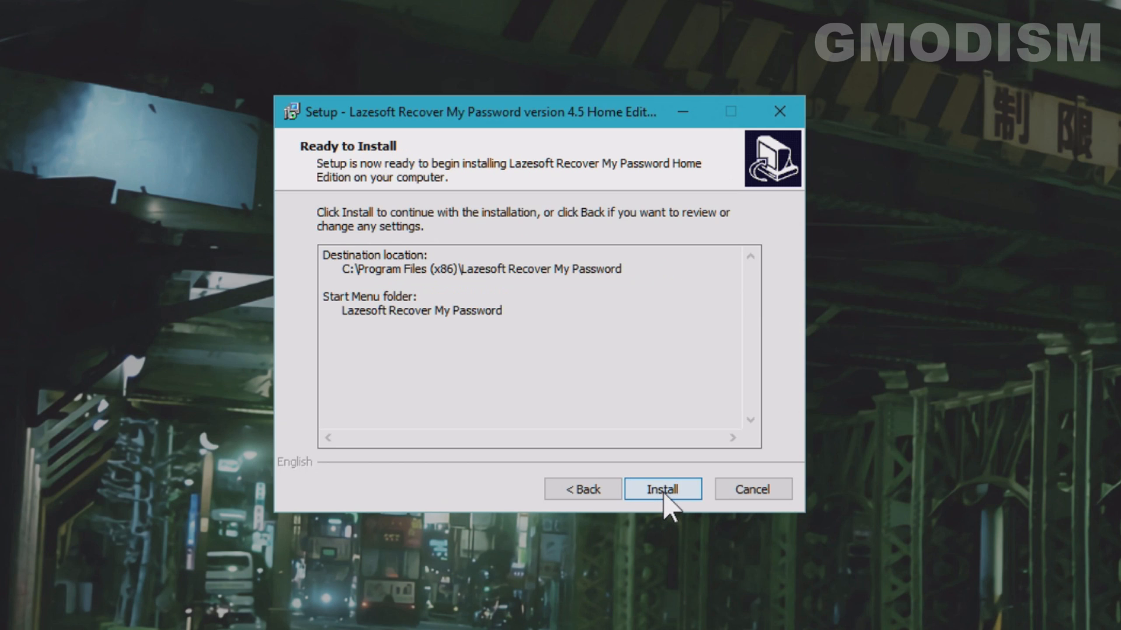
pyautogui.click(661, 489)
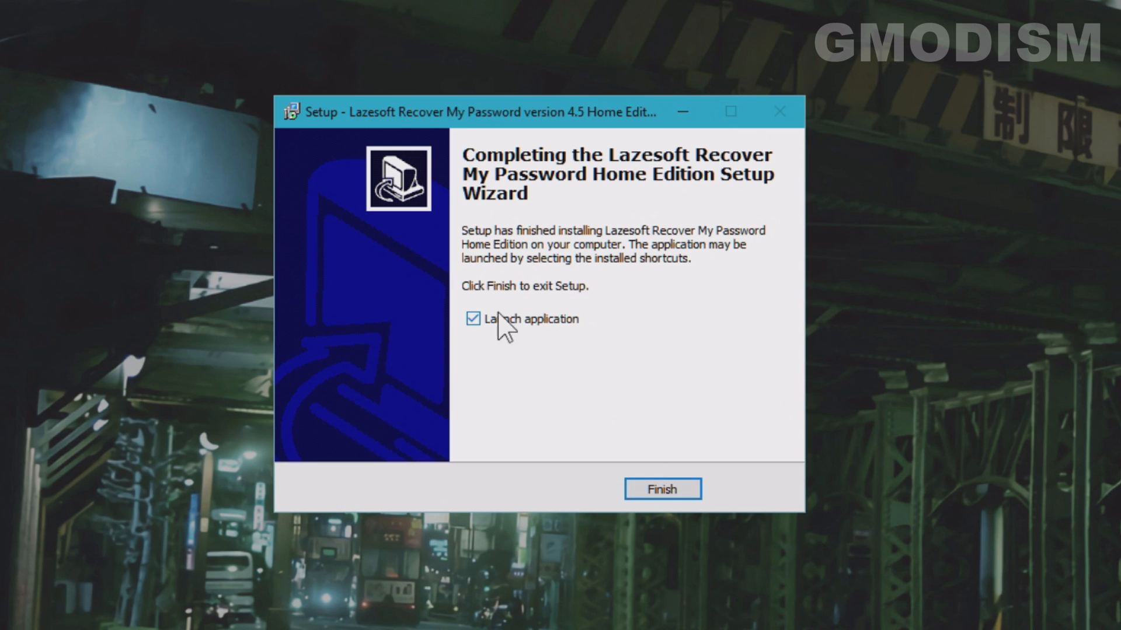
# Step: Launch the app, start the media builder and target Windows 10 64 bit
pyautogui.click(660, 489)
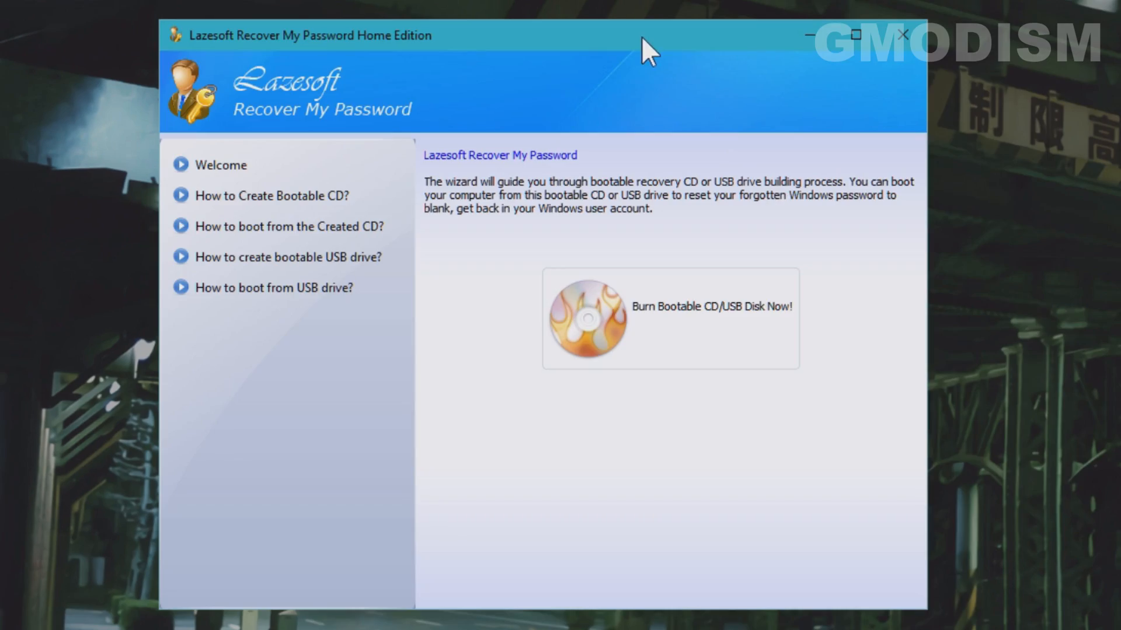
pyautogui.click(670, 317)
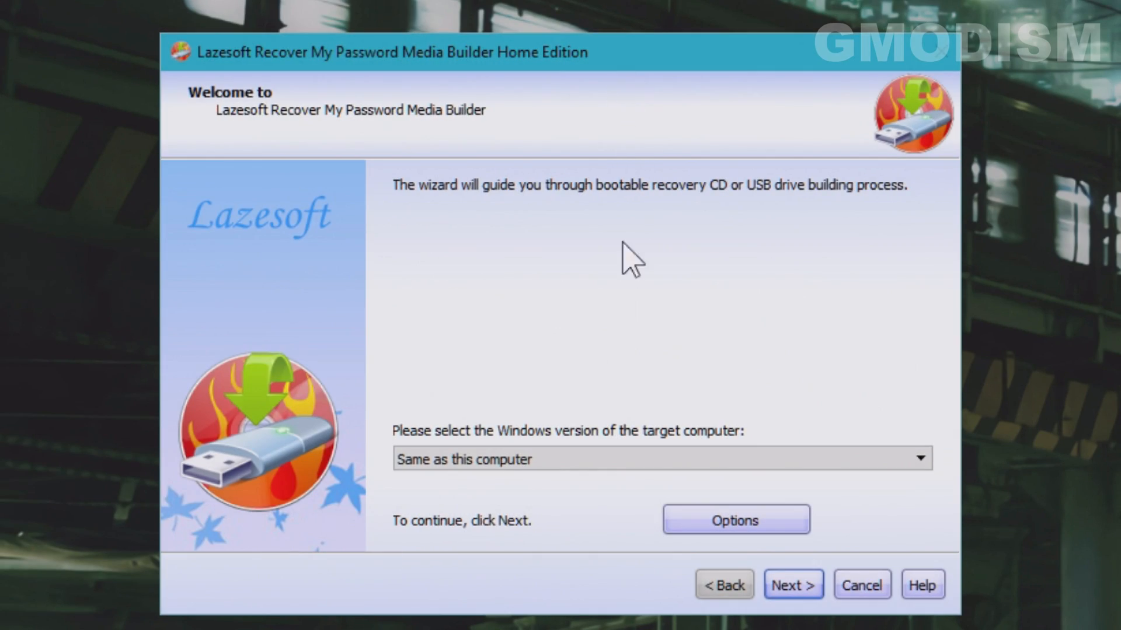
pyautogui.click(918, 459)
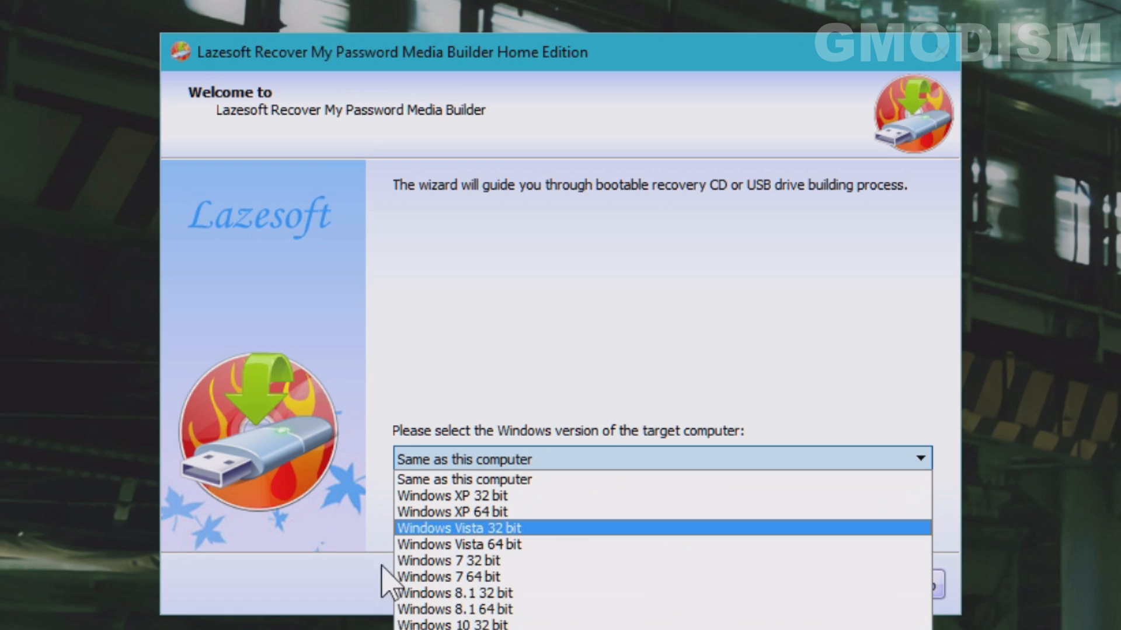
pyautogui.click(457, 622)
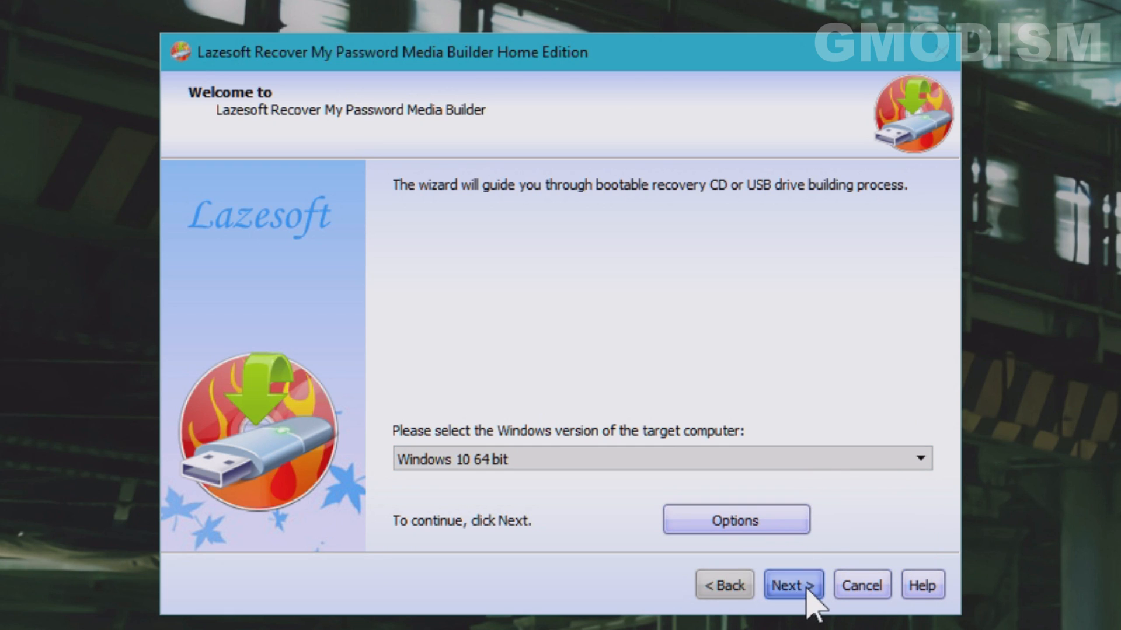
# Step: Build the bootable recovery media onto USB flash drive D:, agreeing to format it
pyautogui.click(792, 585)
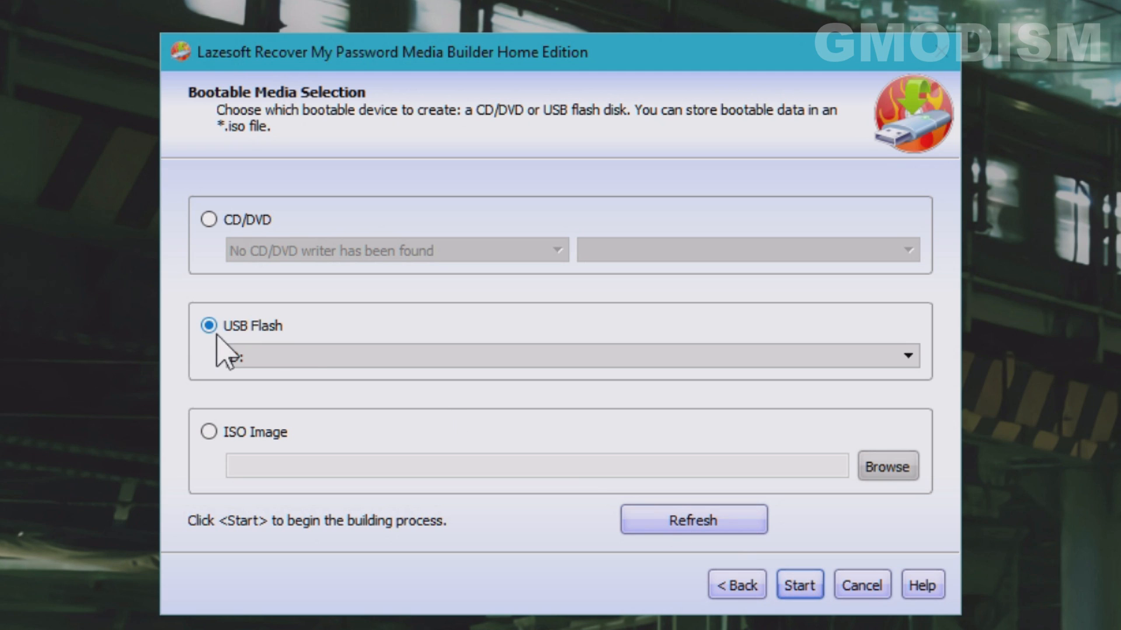
pyautogui.click(558, 357)
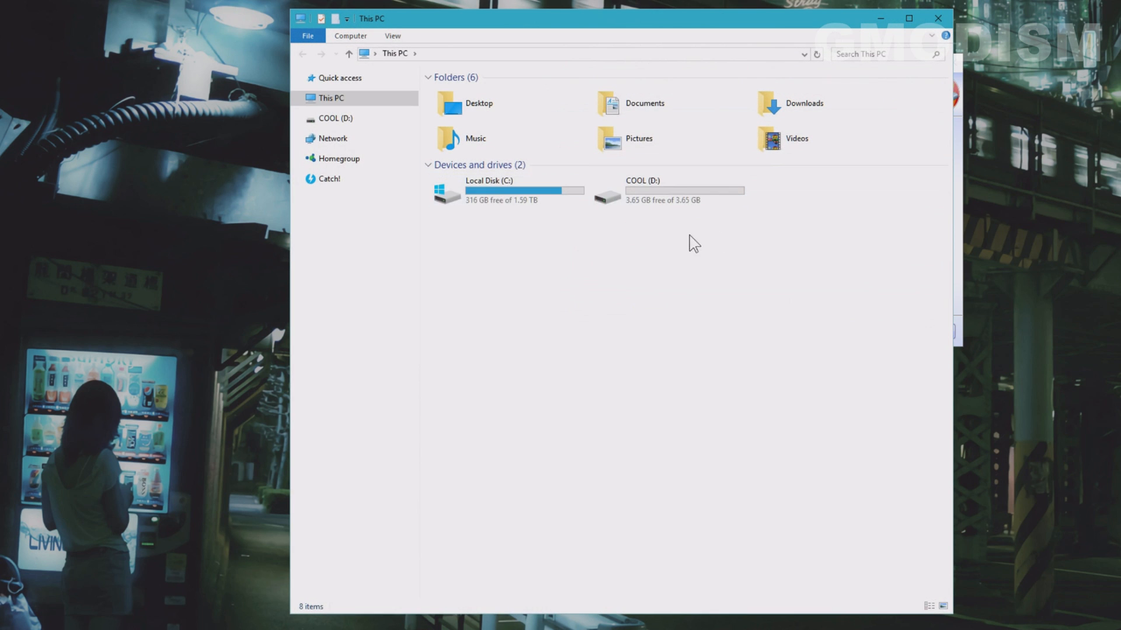
pyautogui.doubleClick(641, 190)
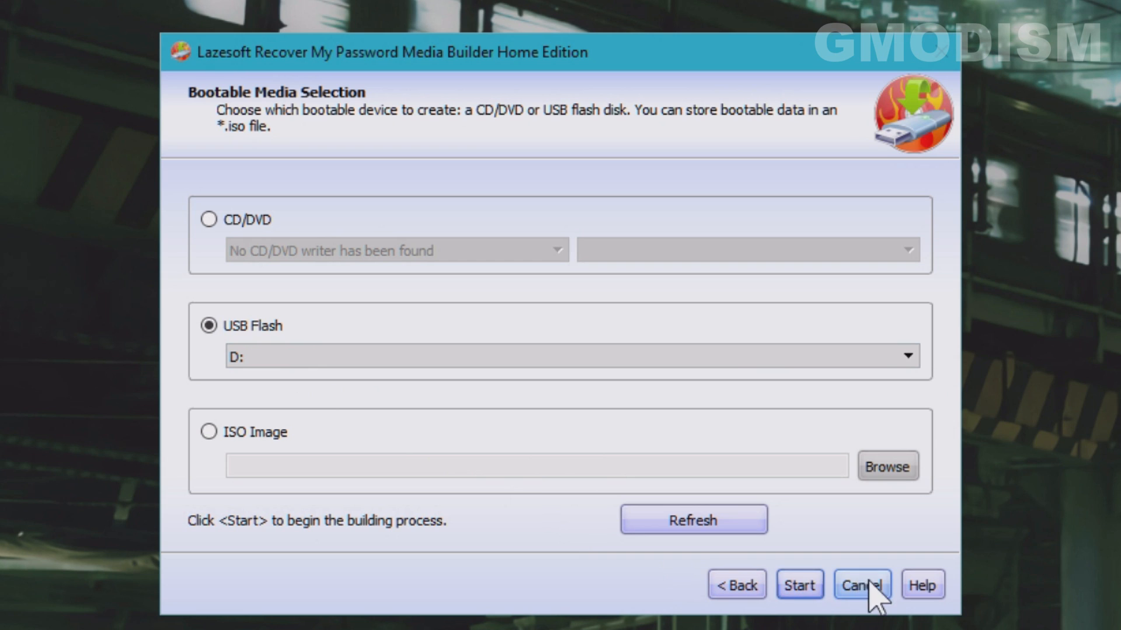
pyautogui.click(798, 585)
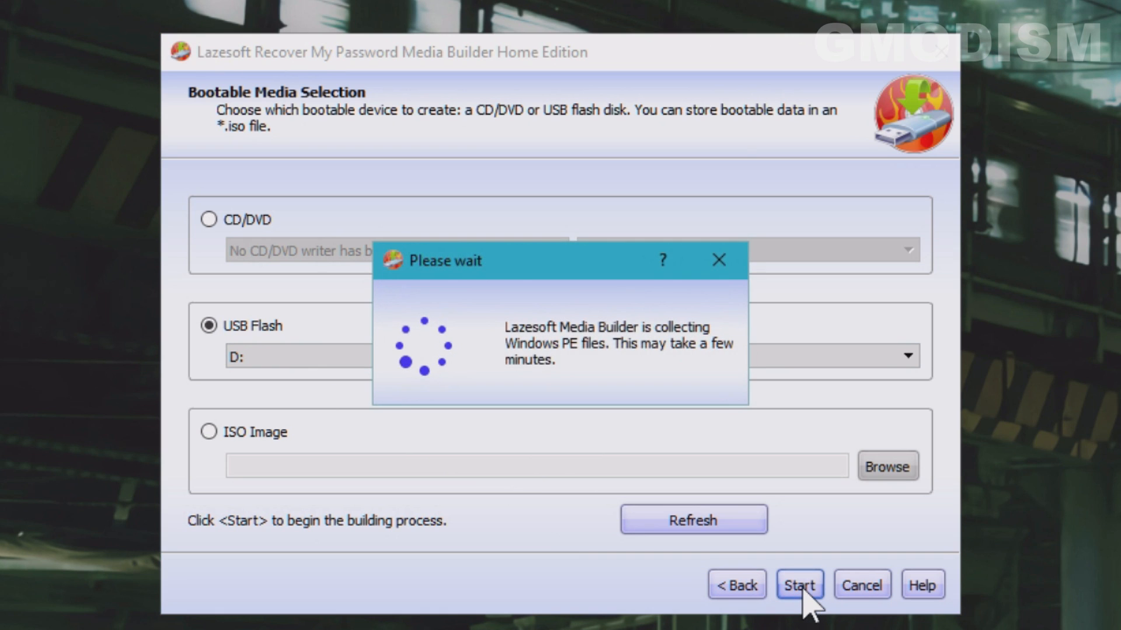
pyautogui.click(799, 585)
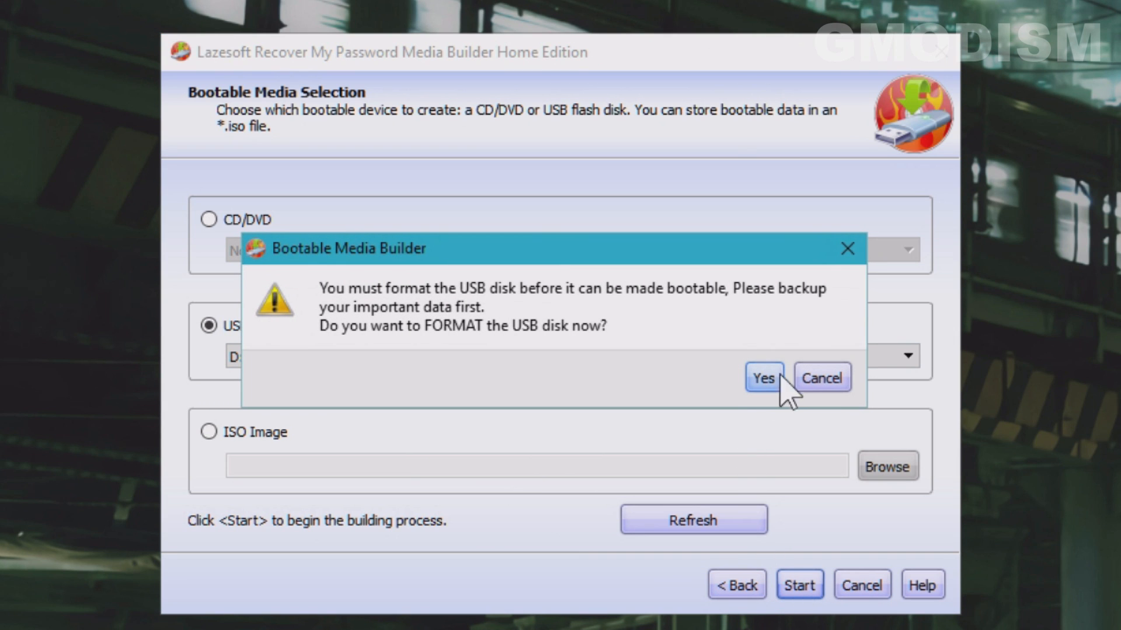
pyautogui.click(763, 377)
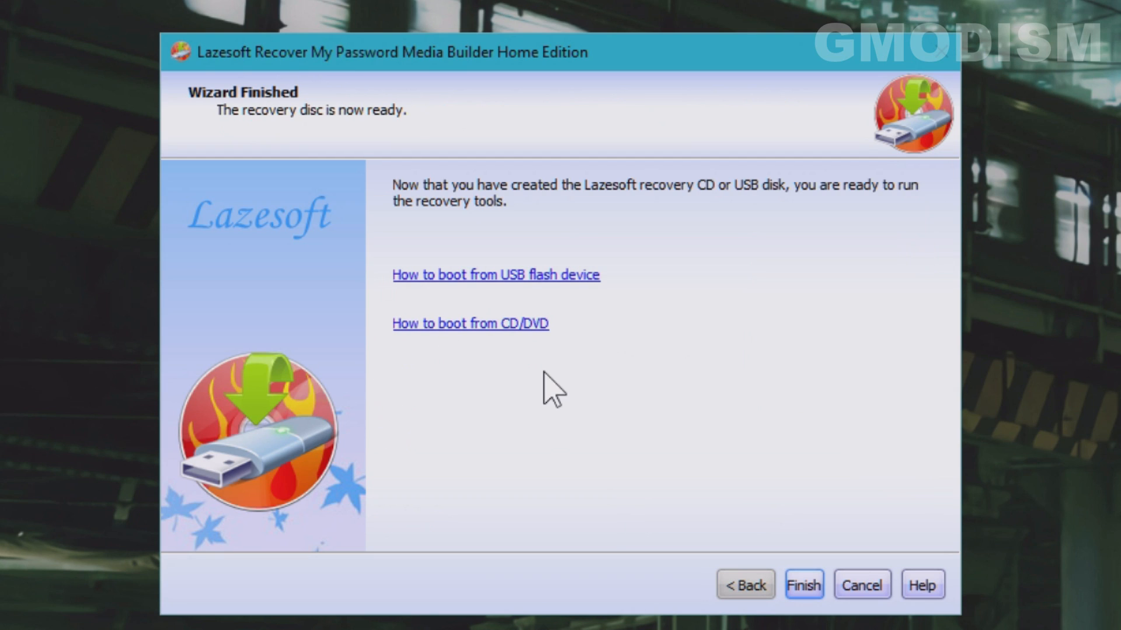
pyautogui.moveTo(913, 218)
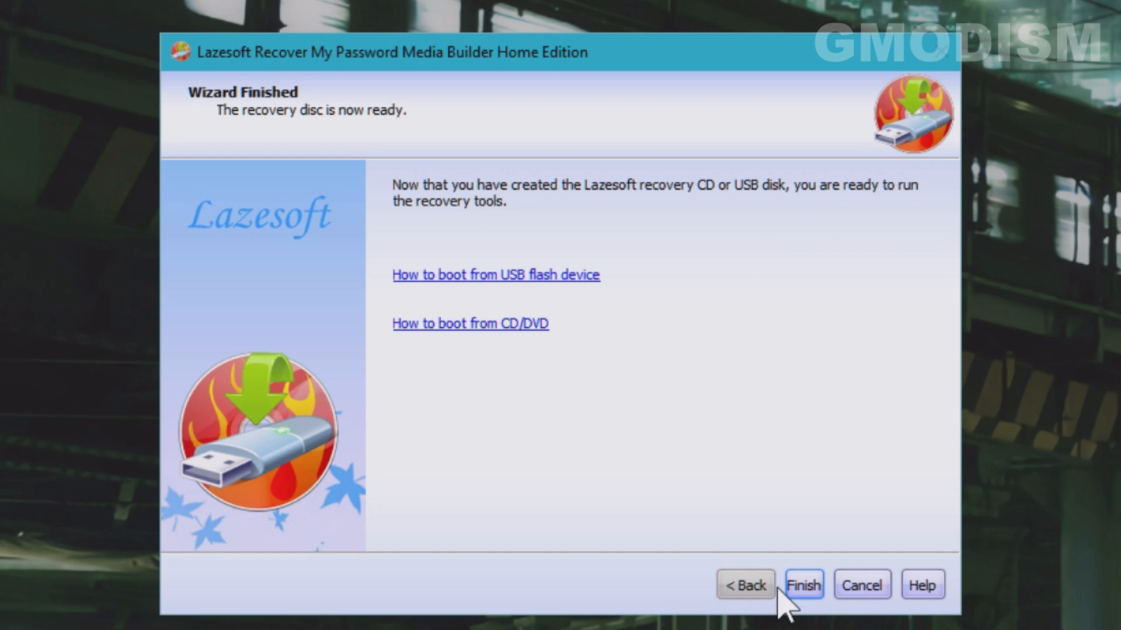
# Step: Close the finished media builder wizard before restarting into the BIOS
pyautogui.click(803, 585)
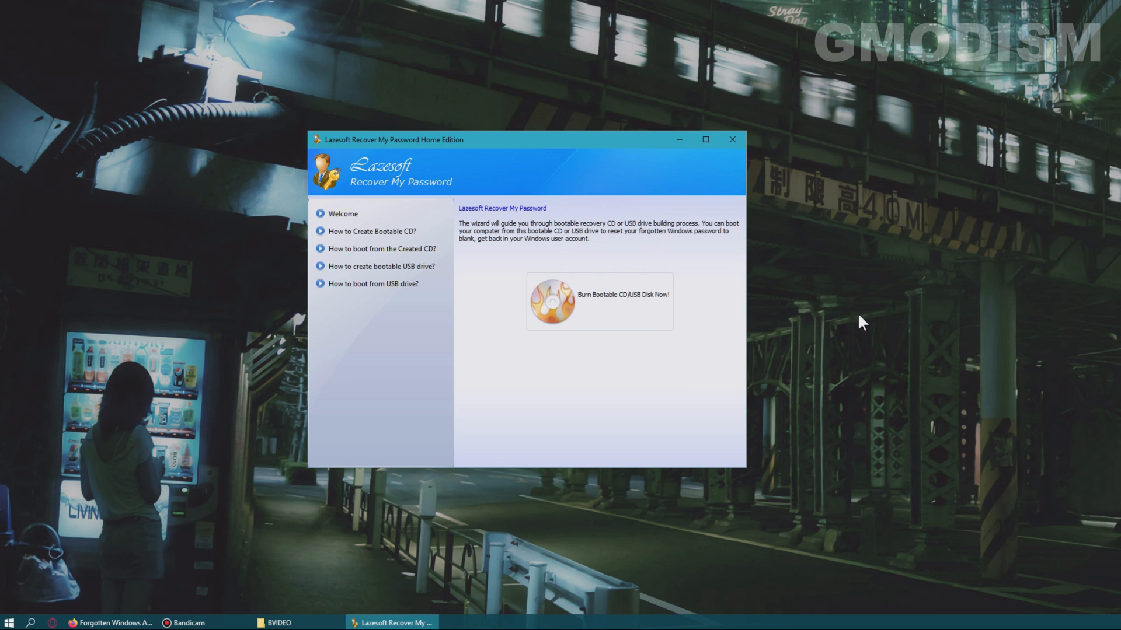
pyautogui.moveTo(831, 307)
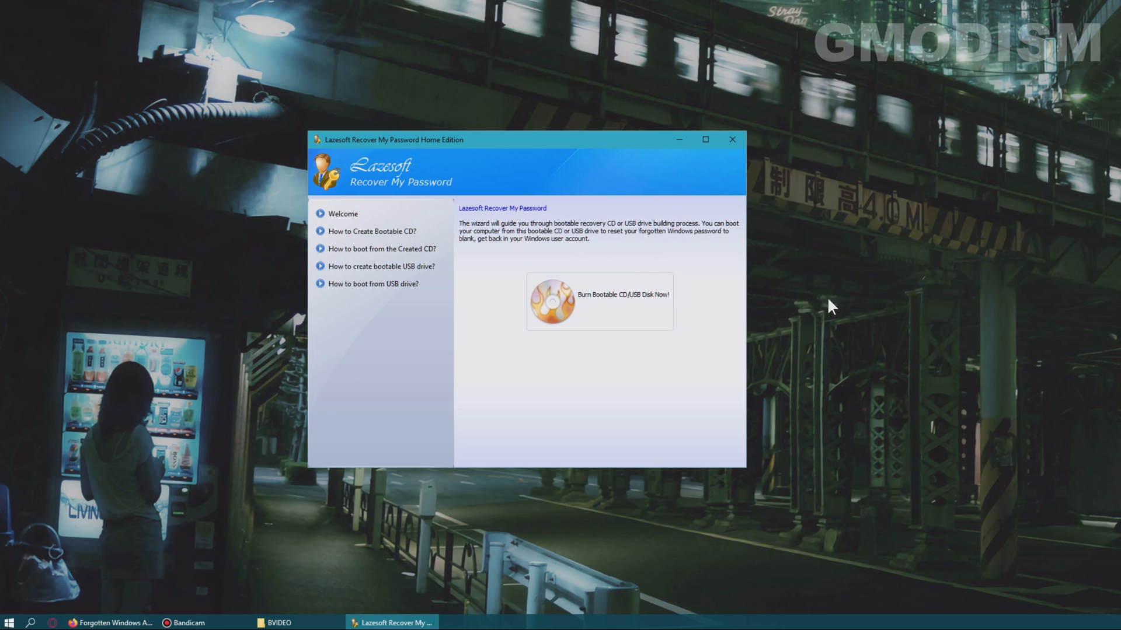
pyautogui.moveTo(798, 228)
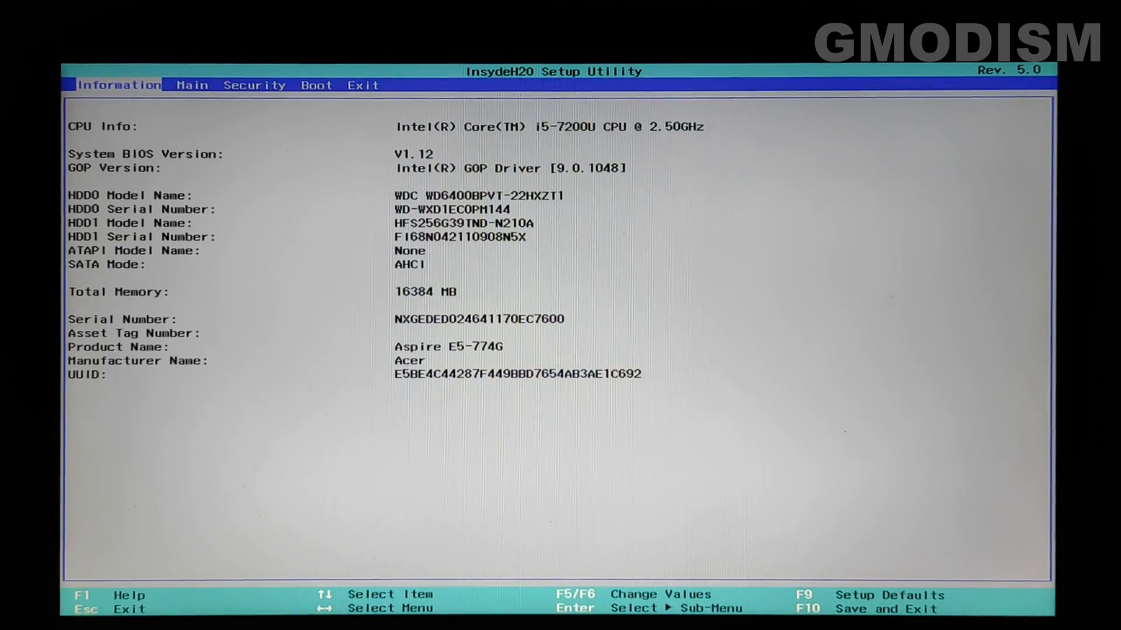
# Step: Move USB HDD: Lexar JumpDrive to boot position 1 with F6 and save with F10
pyautogui.click(316, 85)
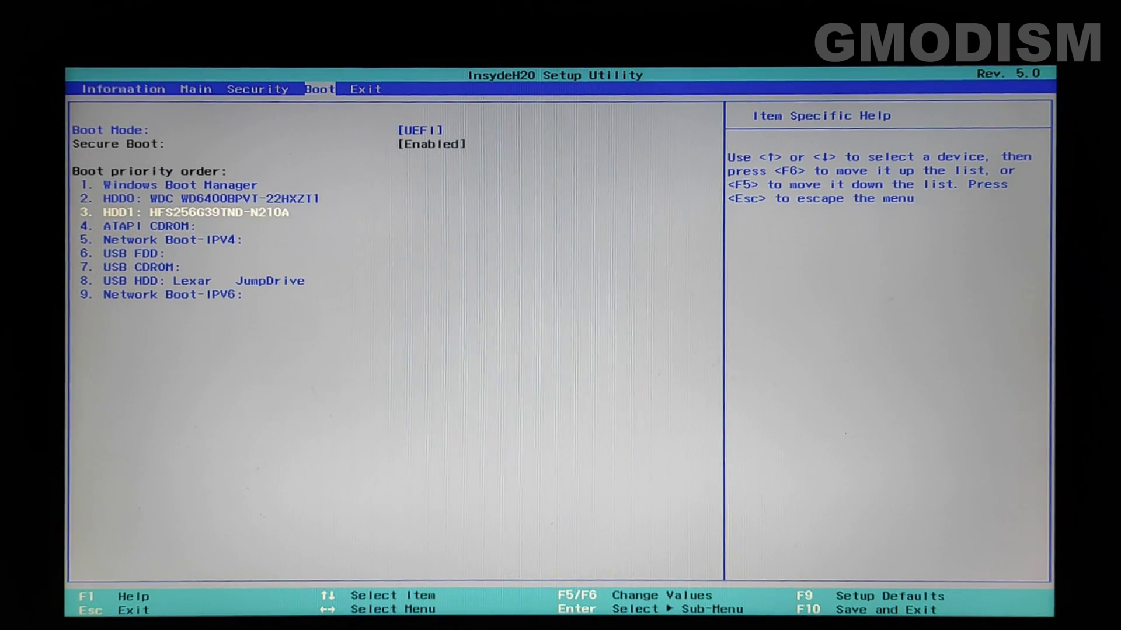
pyautogui.press('down')
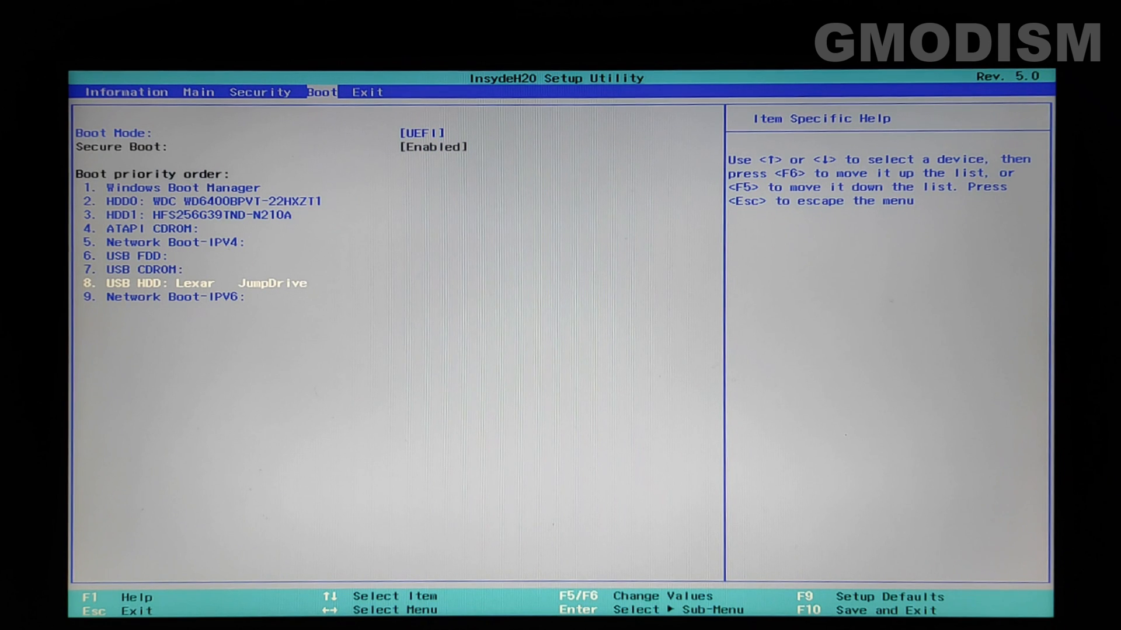
pyautogui.press('F6')
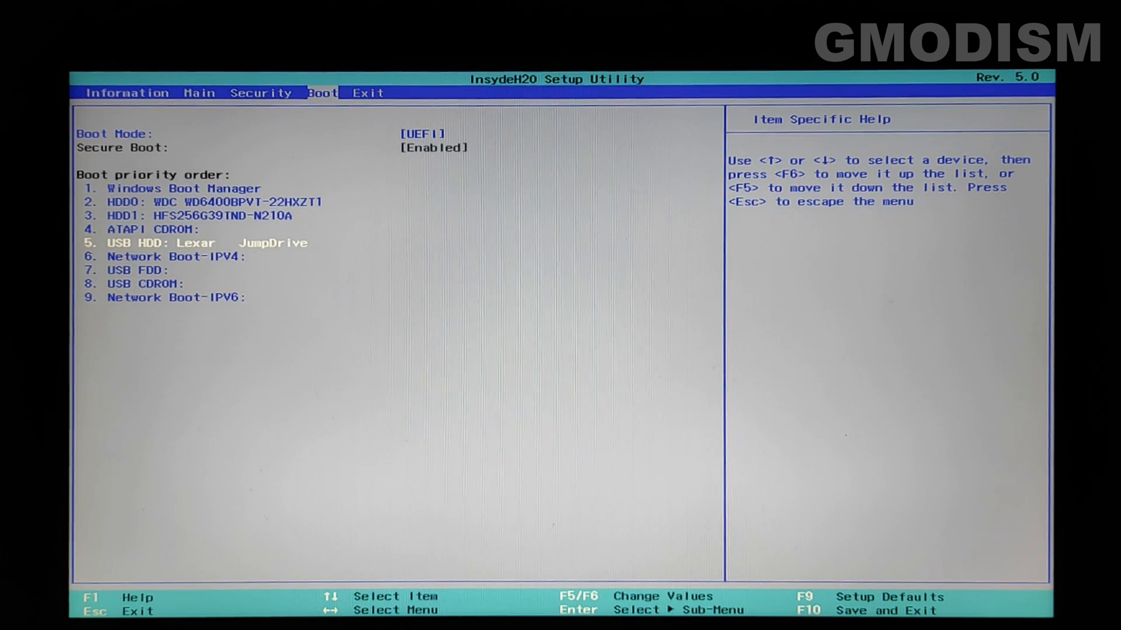
pyautogui.press('F6')
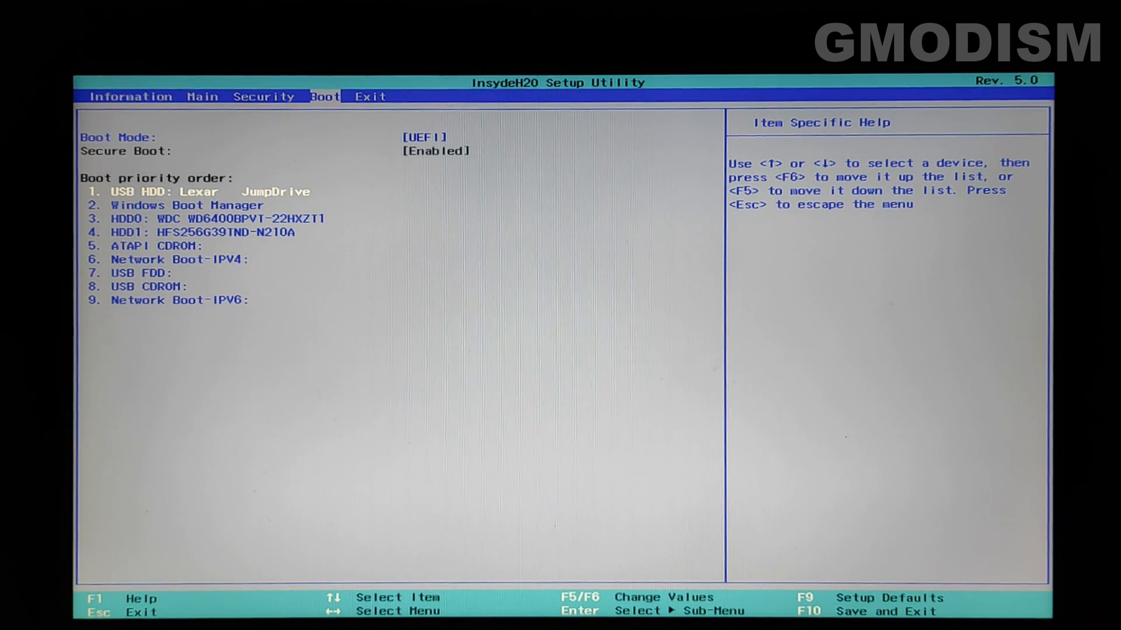
pyautogui.press('F10')
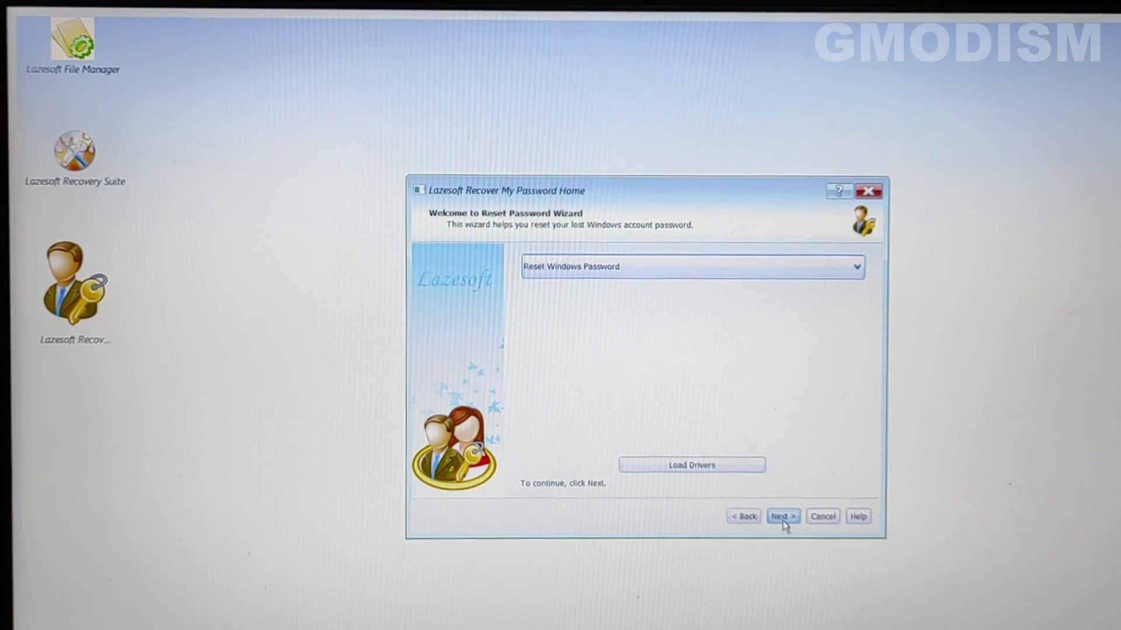
# Step: Proceed through the welcome and non-commercial notice with the Windows 10 installation selected
pyautogui.click(782, 516)
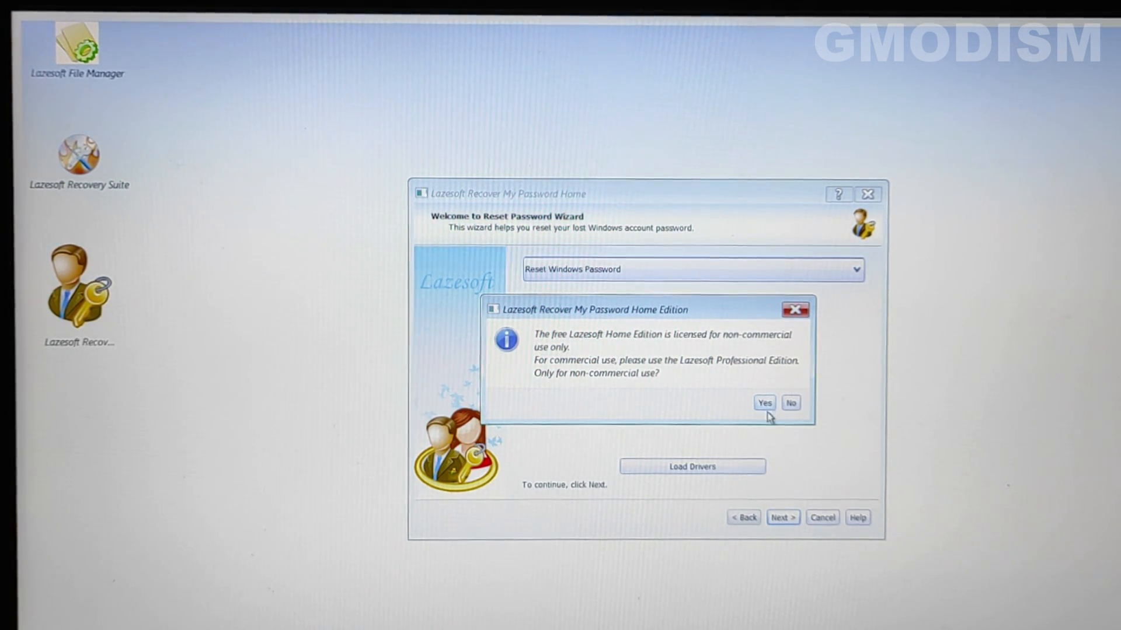
pyautogui.click(764, 403)
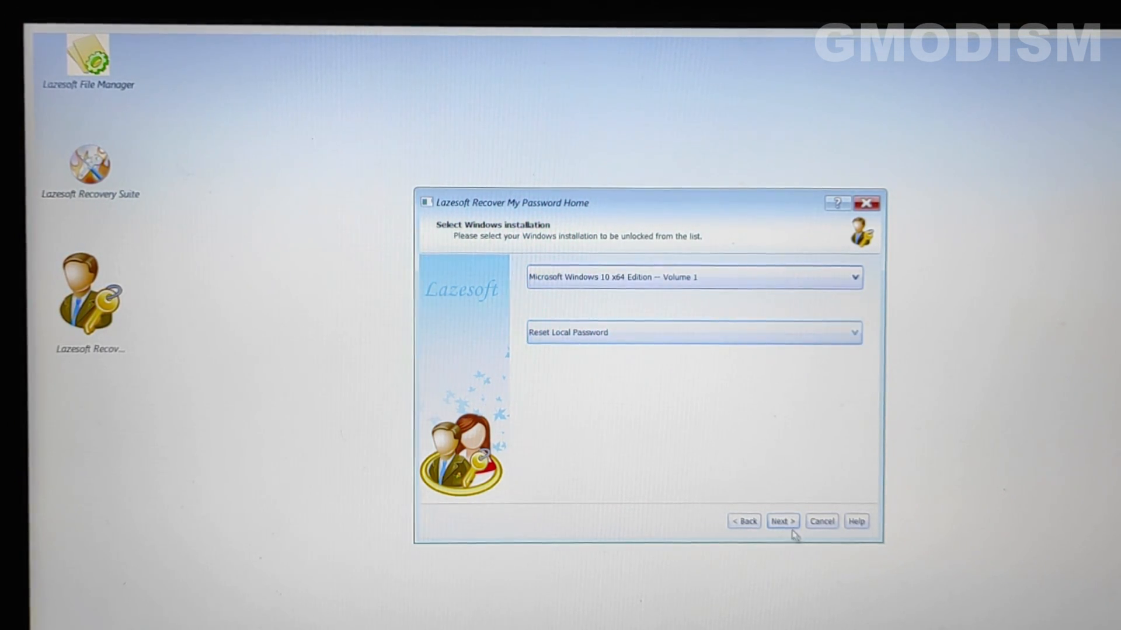
pyautogui.click(781, 521)
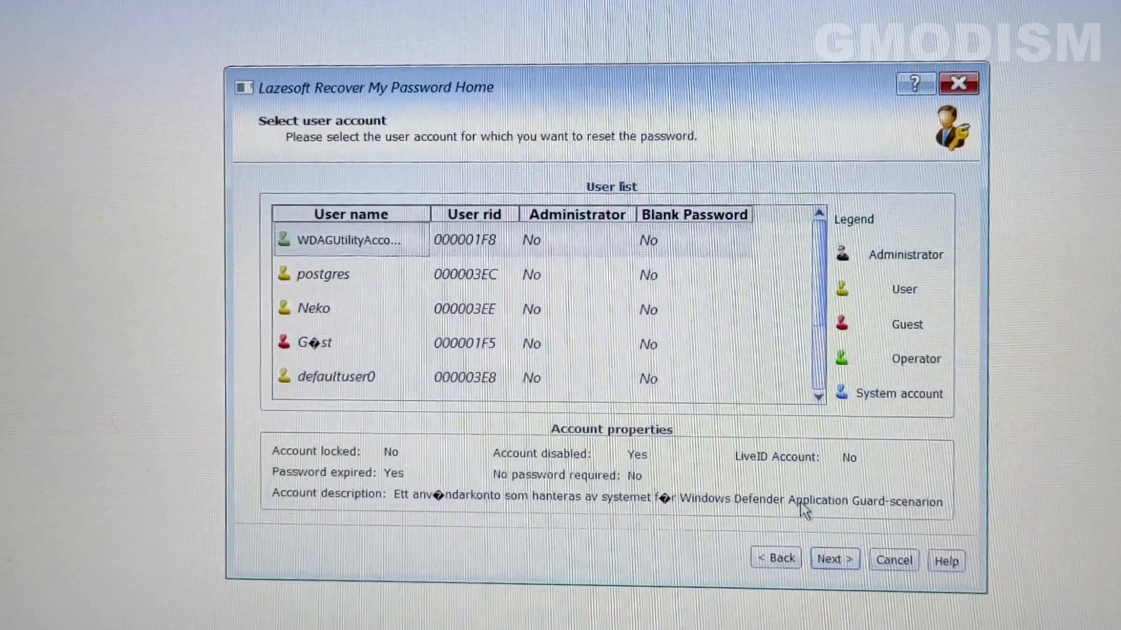
# Step: Review the Castle and Administrator account rows and their properties
pyautogui.click(323, 343)
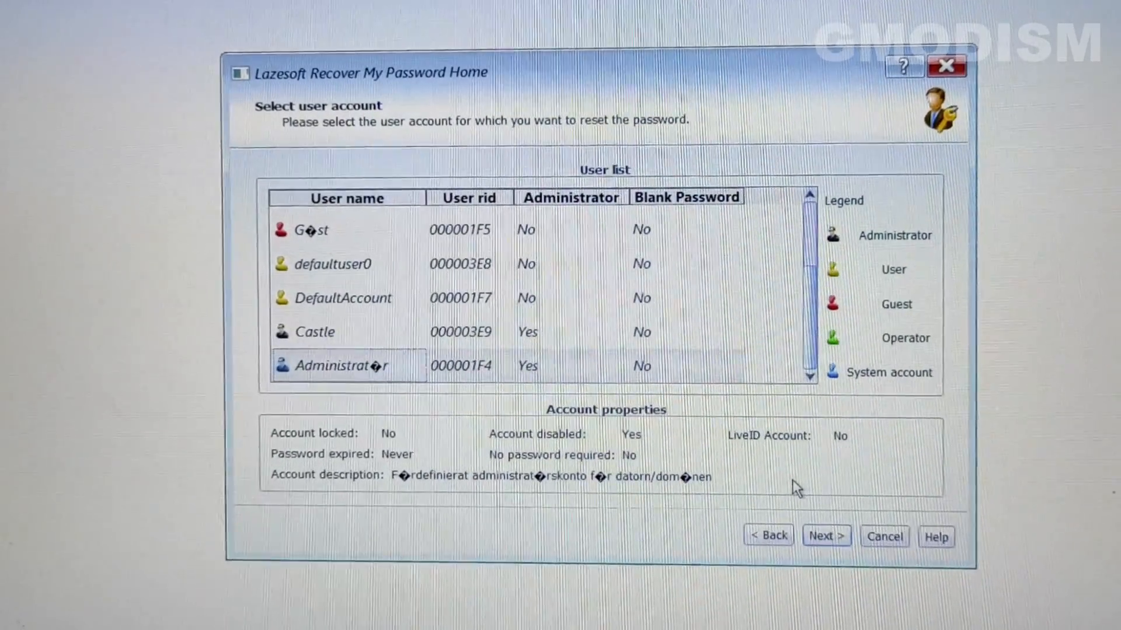
pyautogui.click(322, 336)
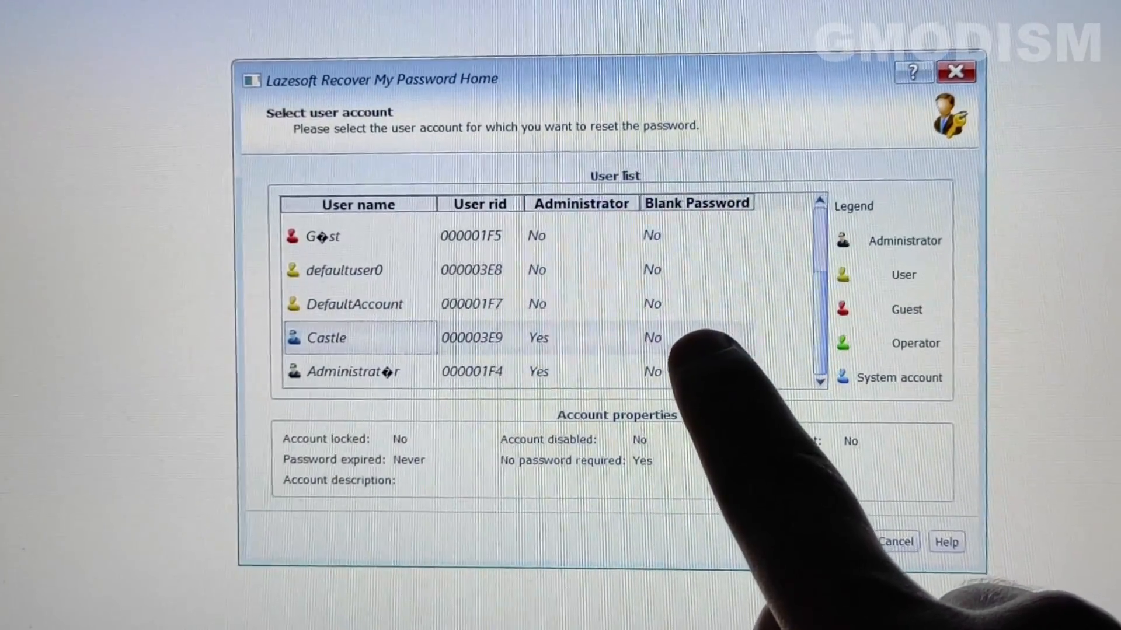
pyautogui.click(357, 371)
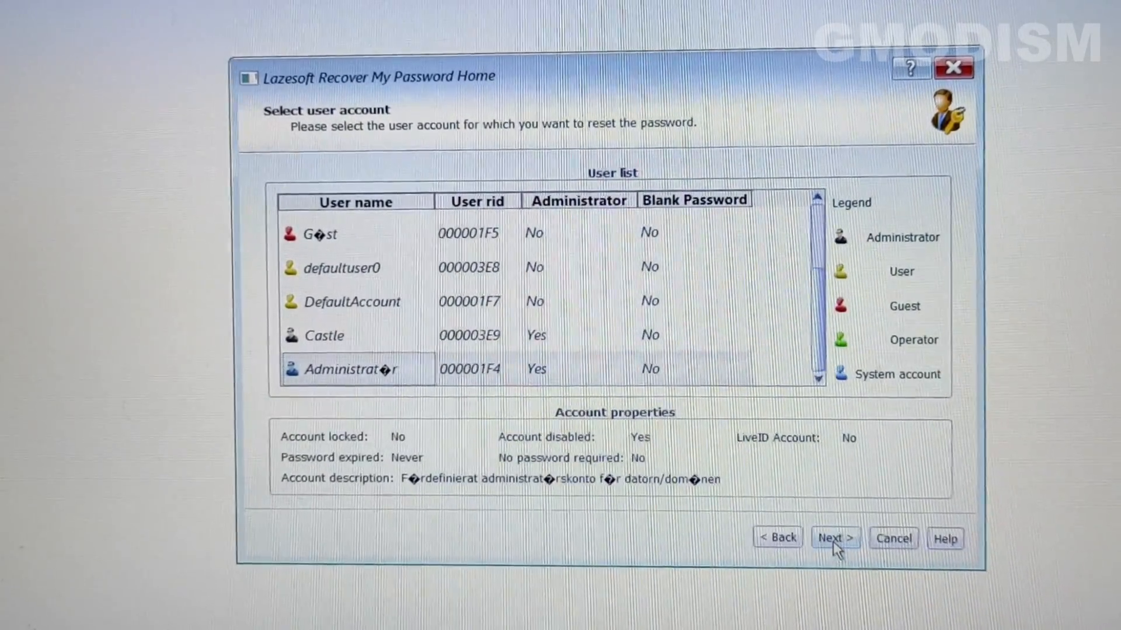
pyautogui.click(833, 537)
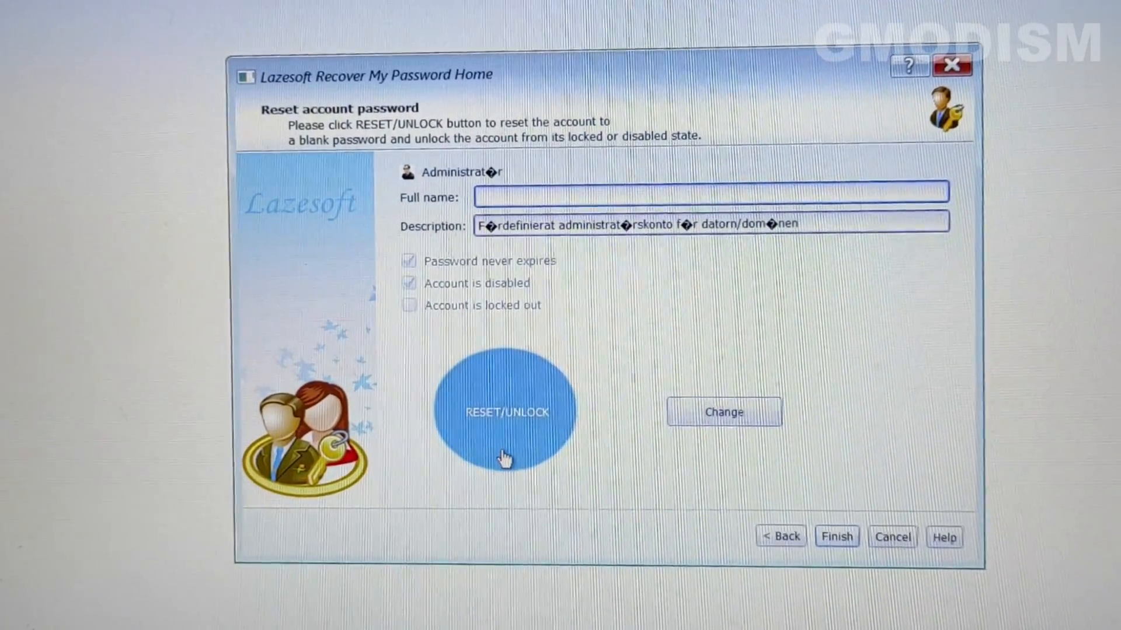
pyautogui.moveTo(510, 457)
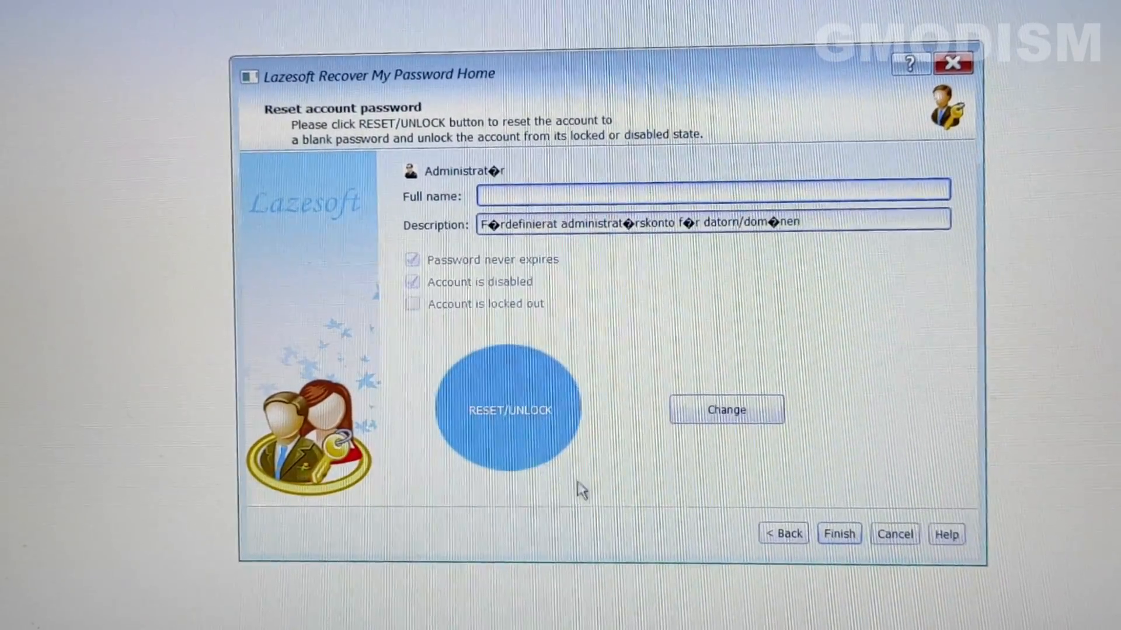
pyautogui.moveTo(535, 418)
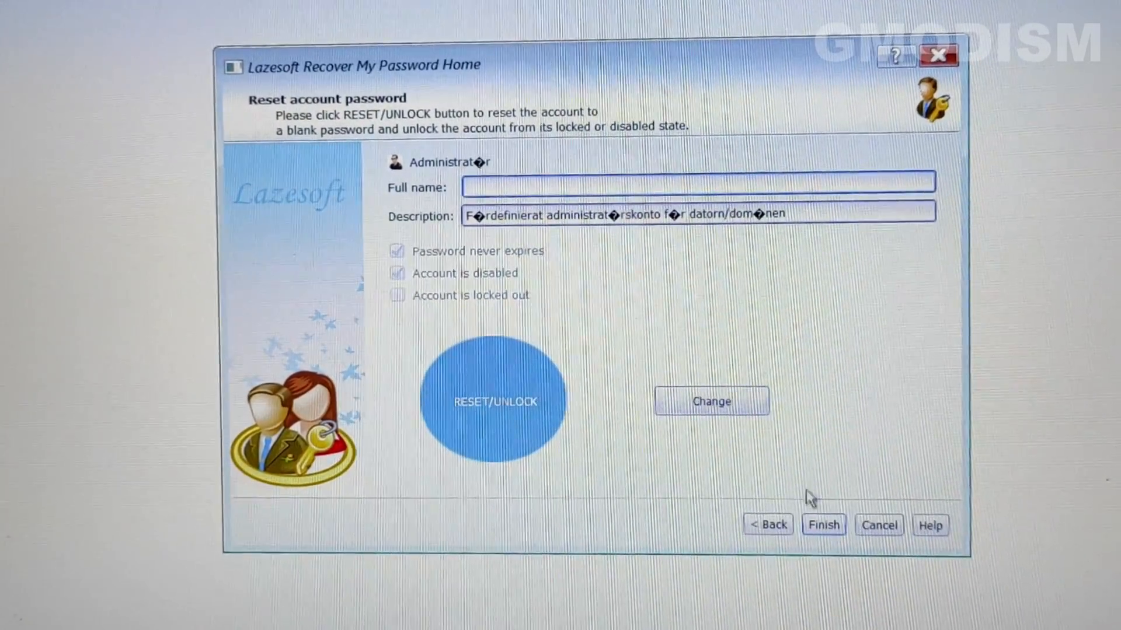
pyautogui.click(768, 524)
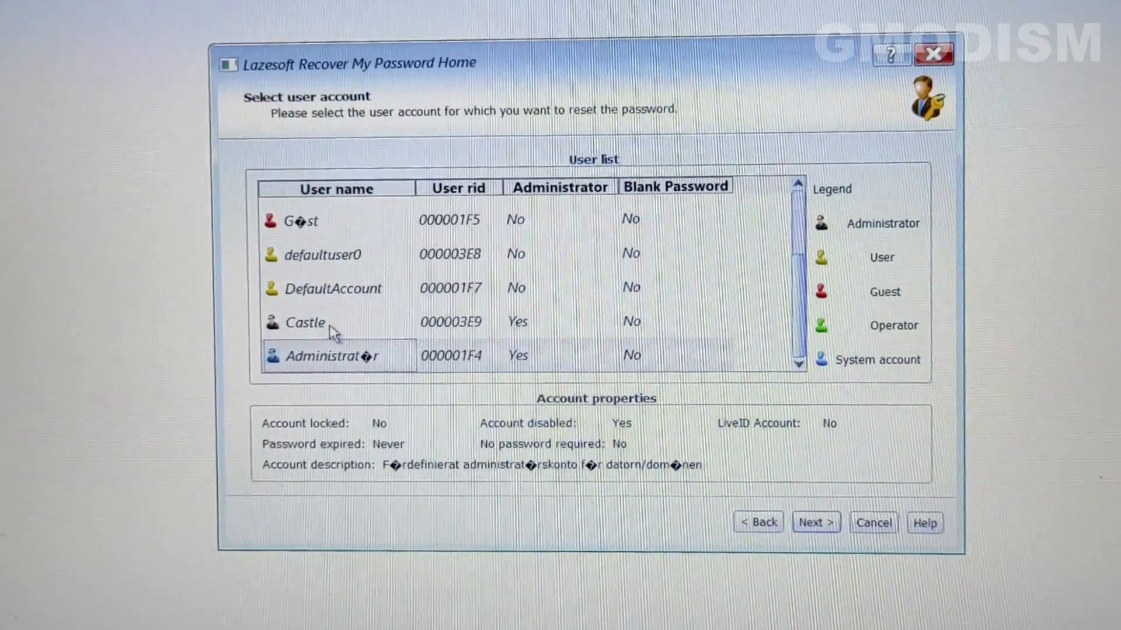
# Step: Reset the Castle account's password to blank via RESET/UNLOCK and dismiss the success message
pyautogui.click(305, 322)
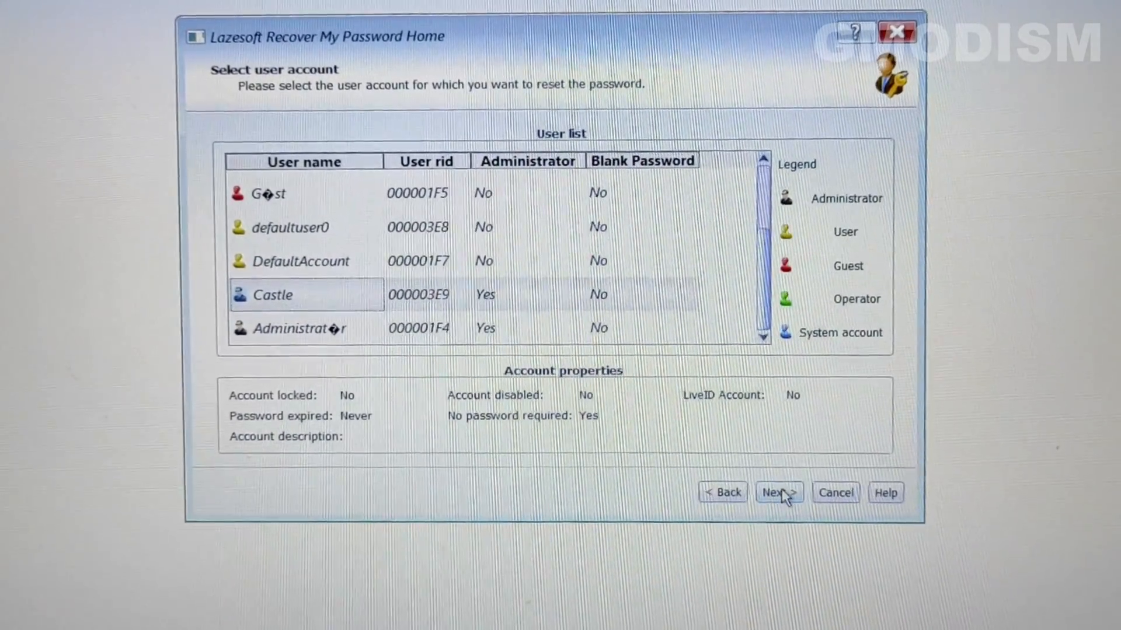
pyautogui.click(777, 493)
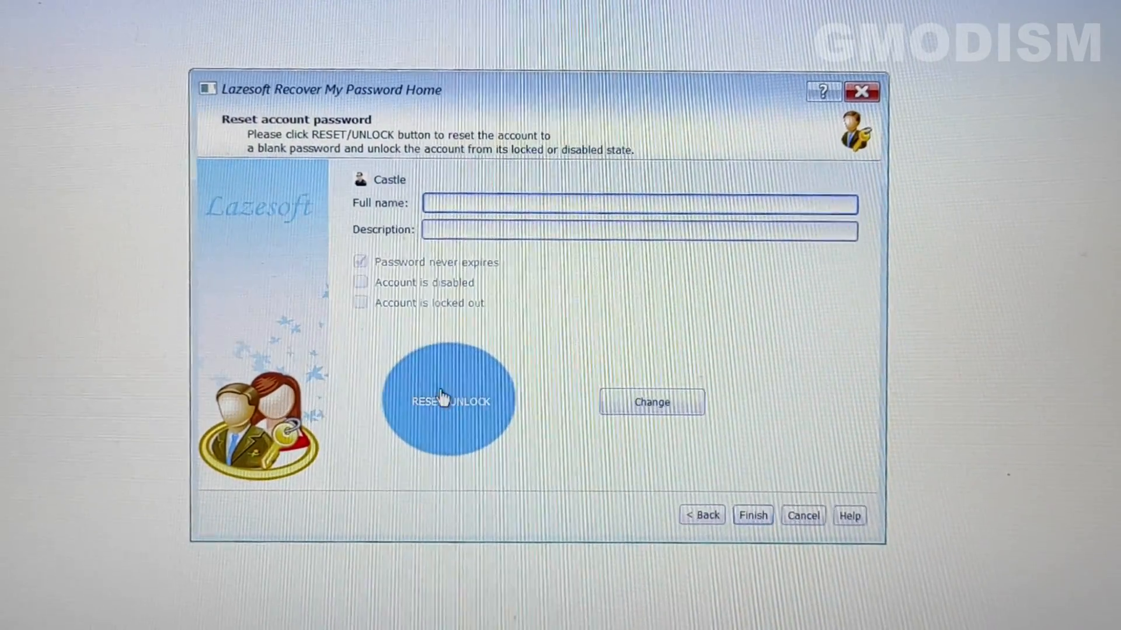
pyautogui.click(448, 401)
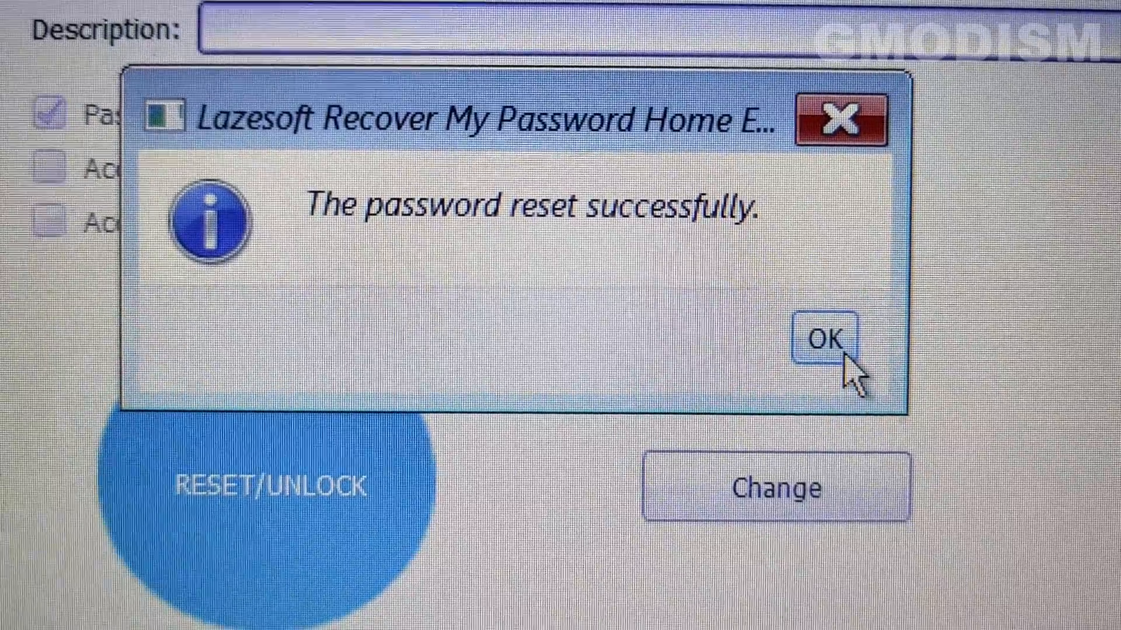
pyautogui.click(827, 338)
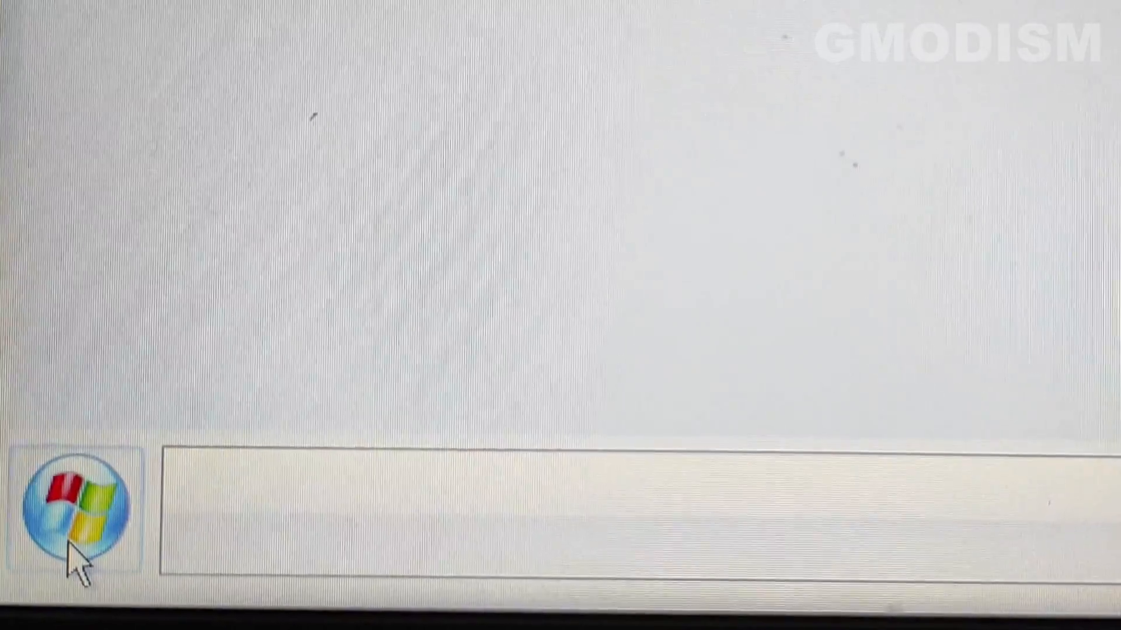
# Step: Restart into the BIOS, confirm Windows Boot Manager leads the boot order, and save with F10
pyautogui.click(80, 505)
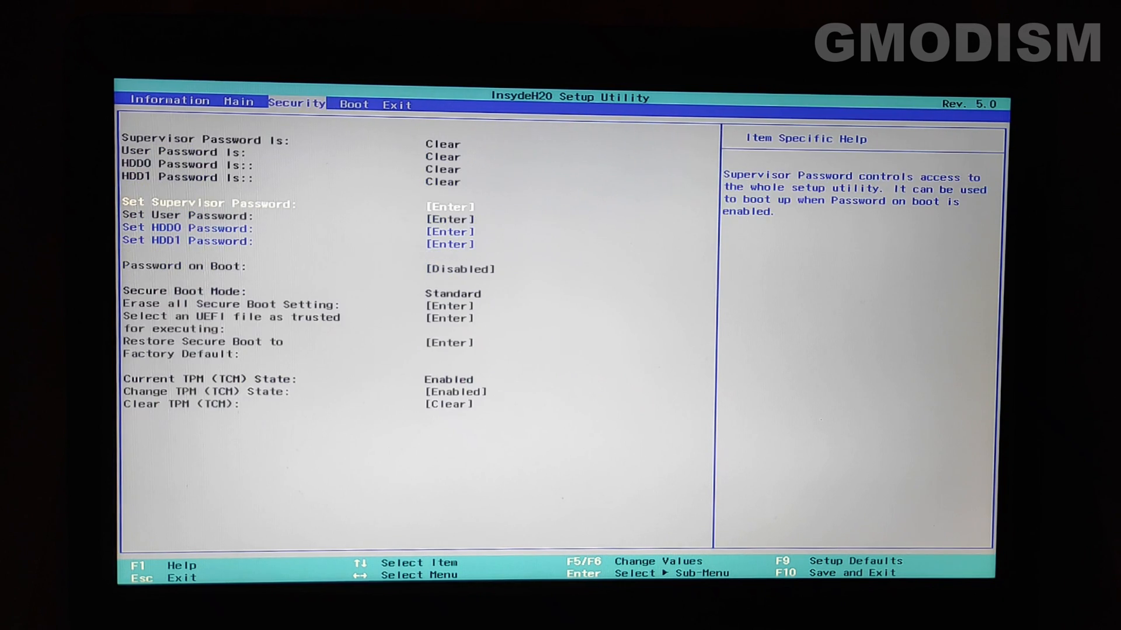
pyautogui.click(354, 104)
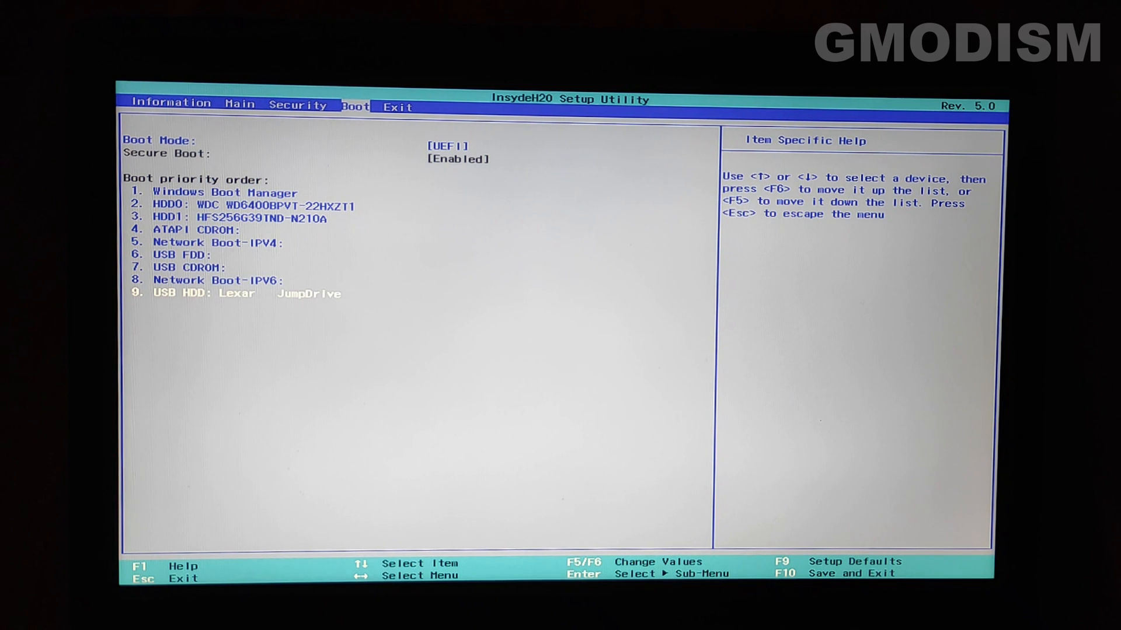
pyautogui.press('F10')
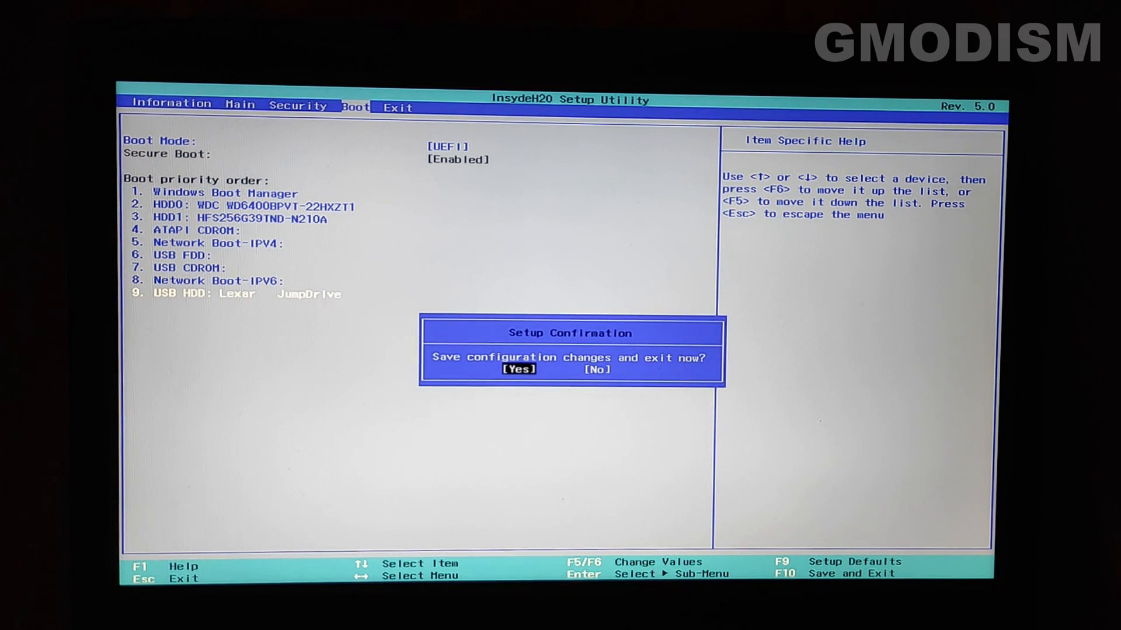
pyautogui.press('Enter')
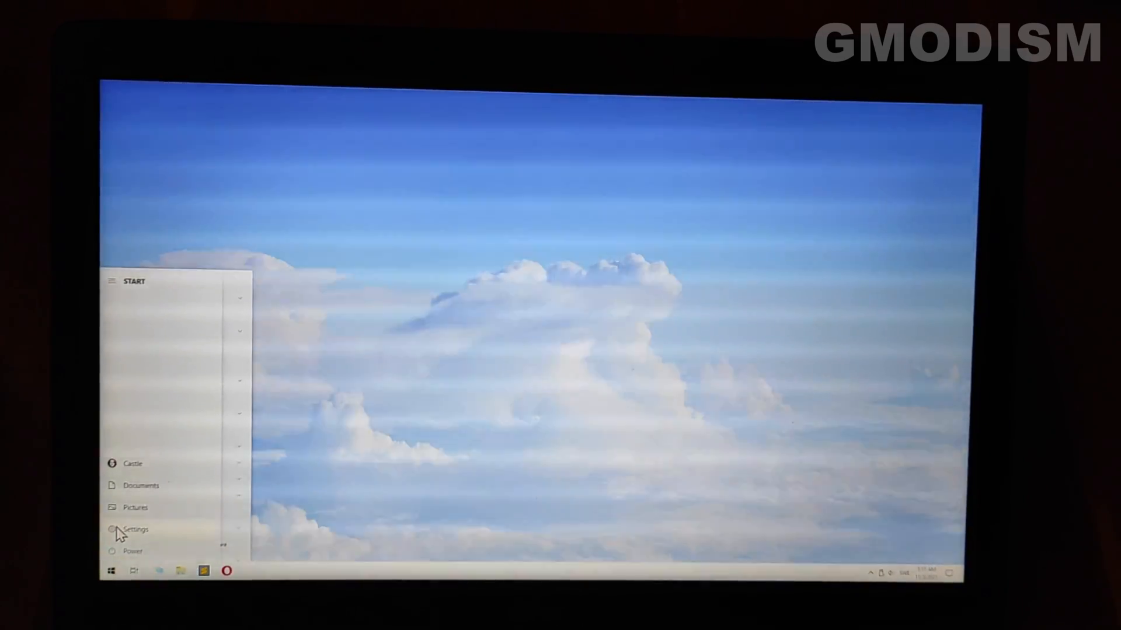
# Step: Show Castle's Sign-in options in Settings > Accounts with the Password option expanded
pyautogui.click(136, 528)
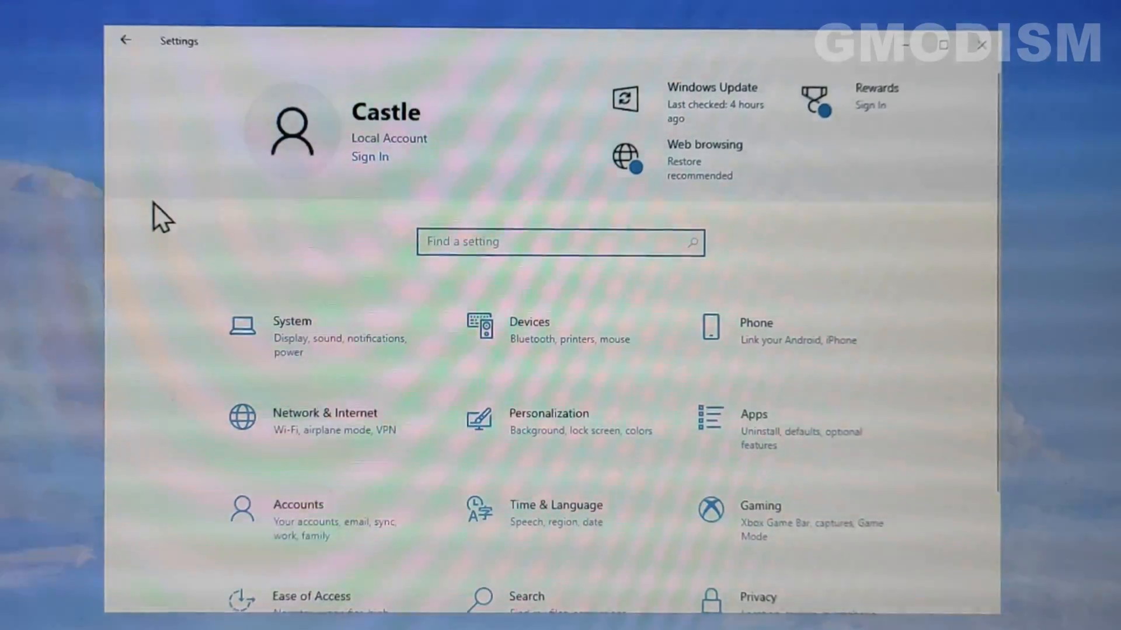
pyautogui.moveTo(300, 508)
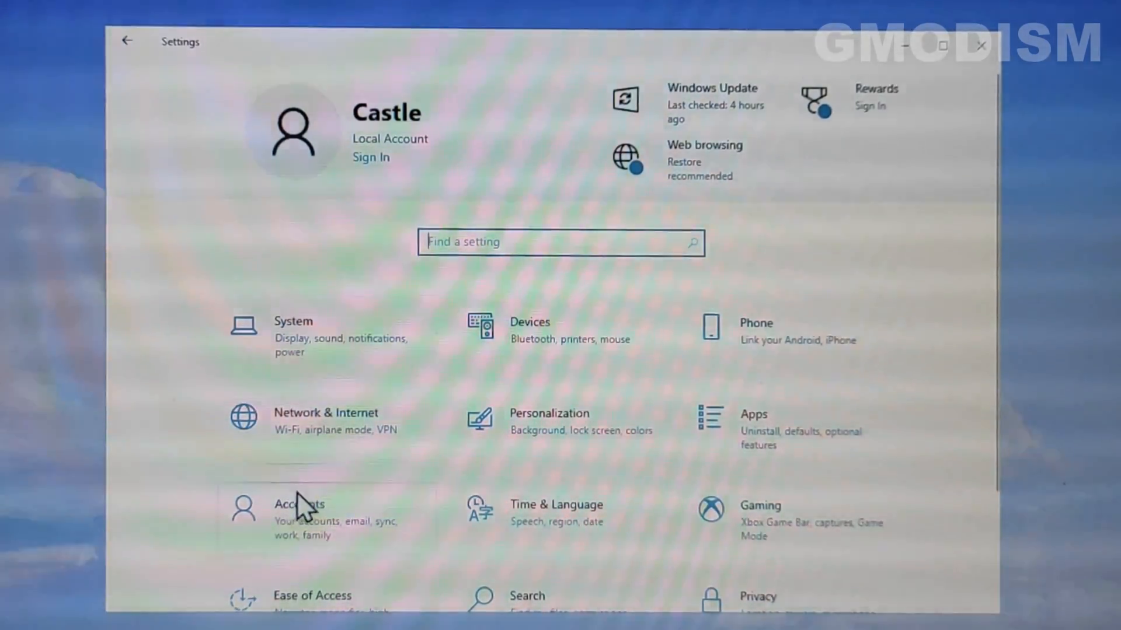
pyautogui.click(299, 515)
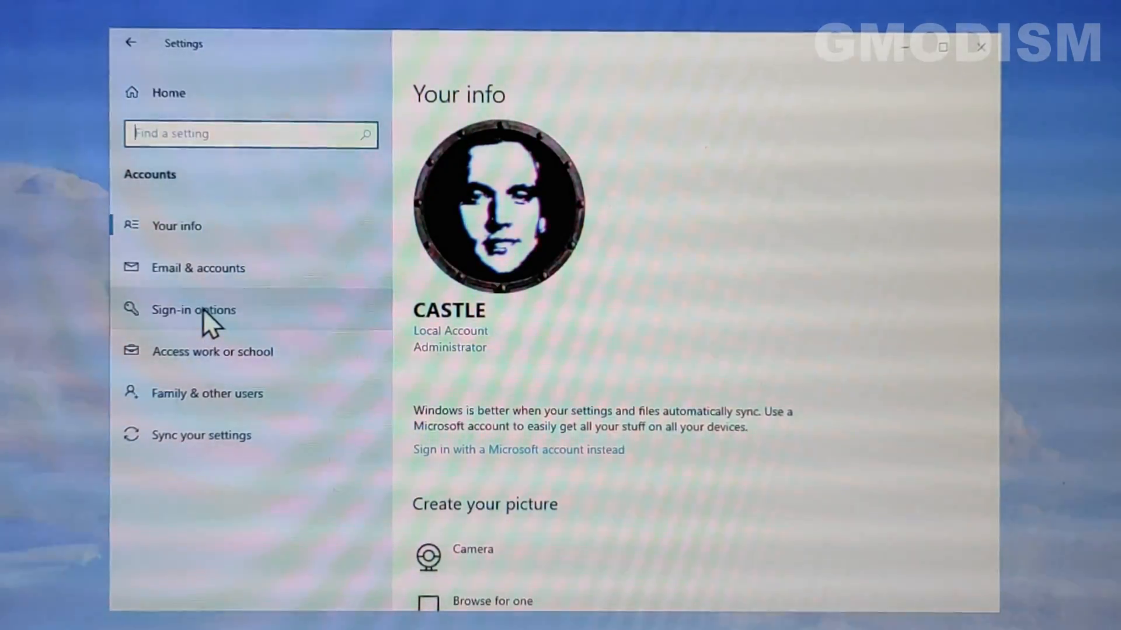
pyautogui.click(193, 309)
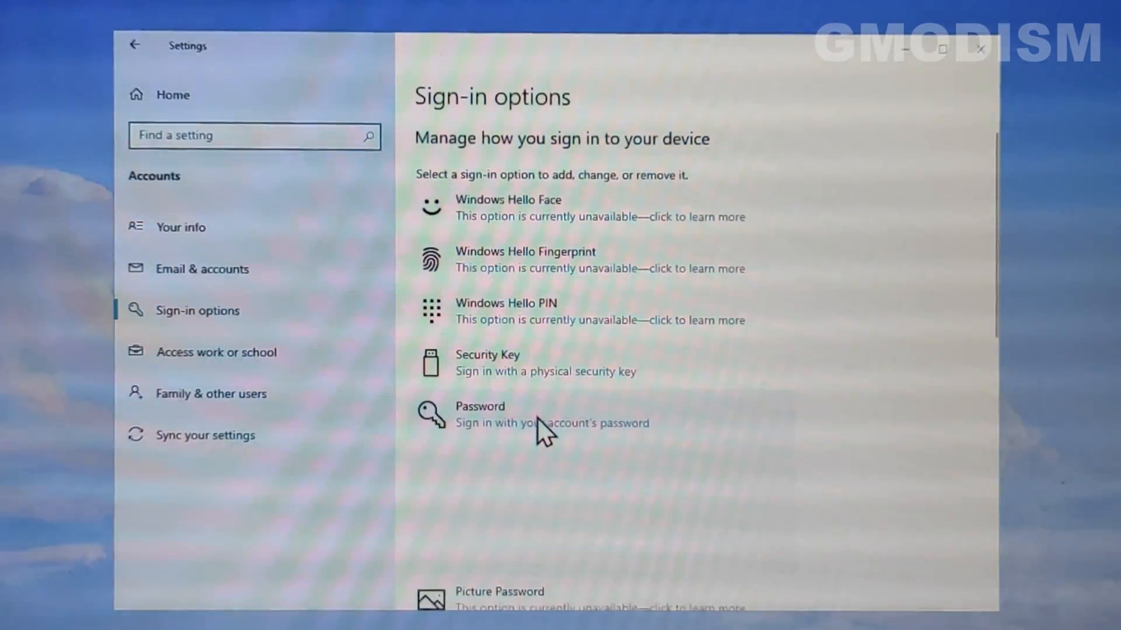
pyautogui.click(480, 415)
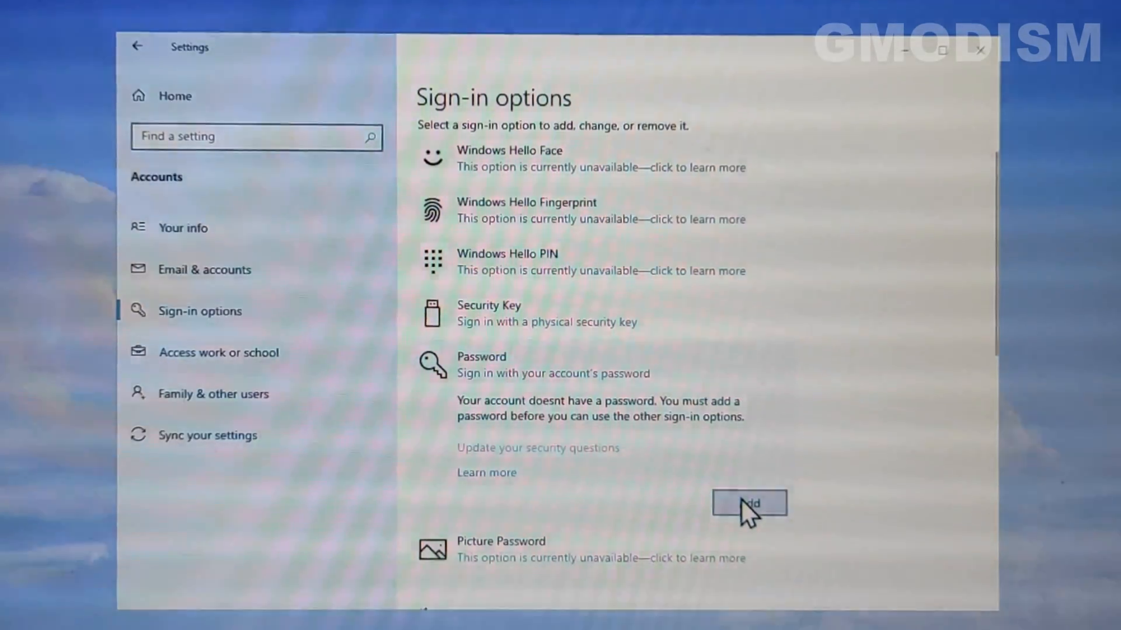
# Step: Add a new password with a hint for the Castle account and finish, reaching the lock screen
pyautogui.click(749, 503)
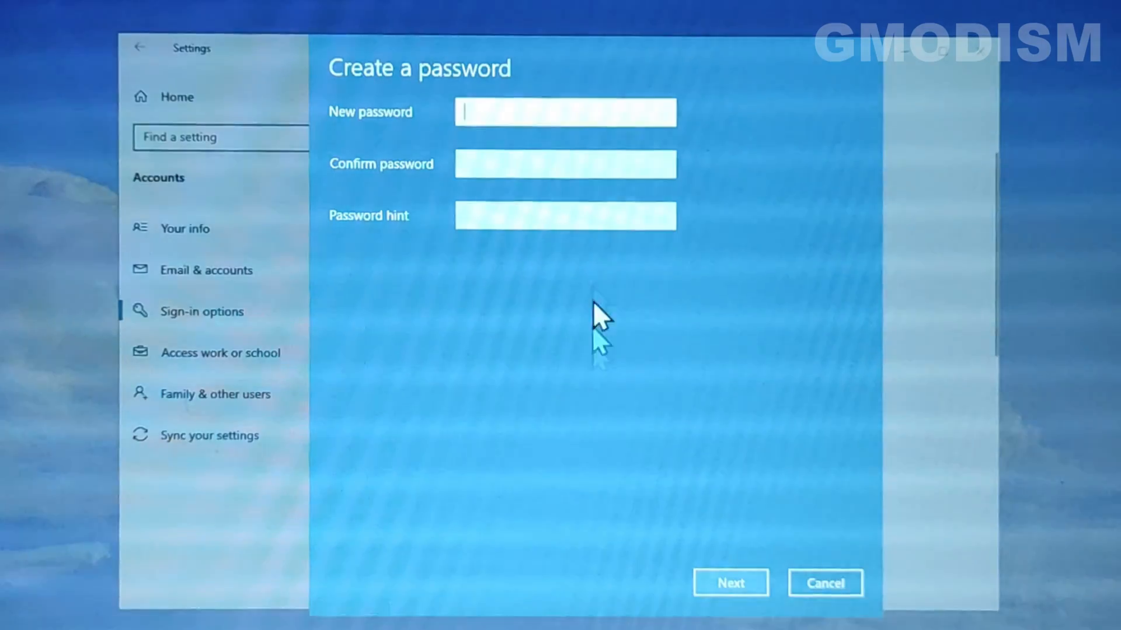
pyautogui.moveTo(518, 112)
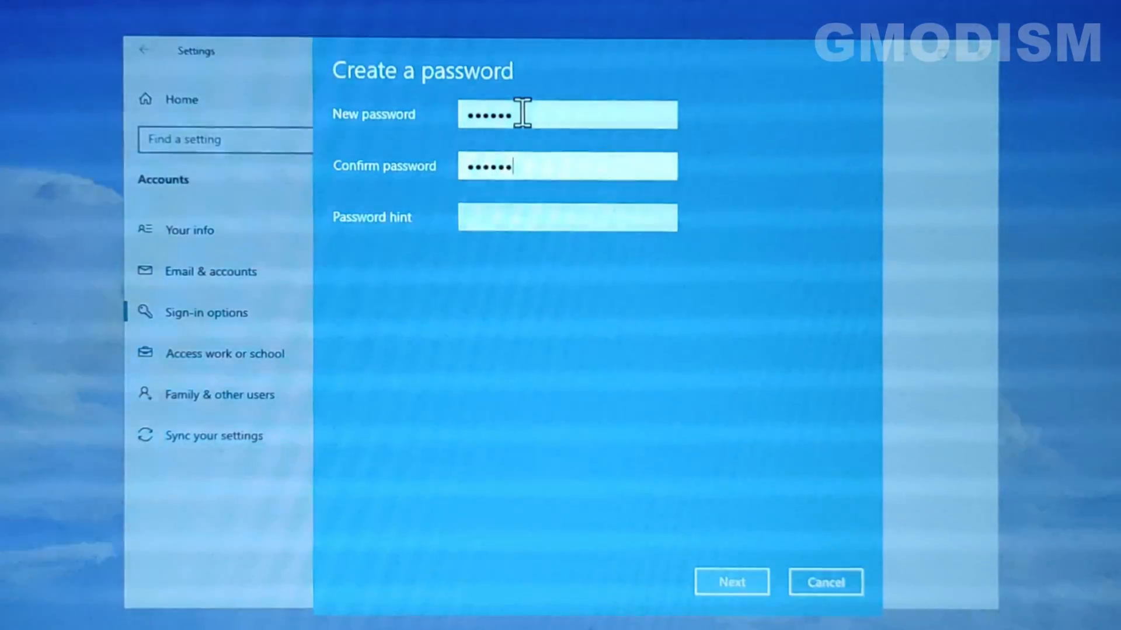
pyautogui.write('?')
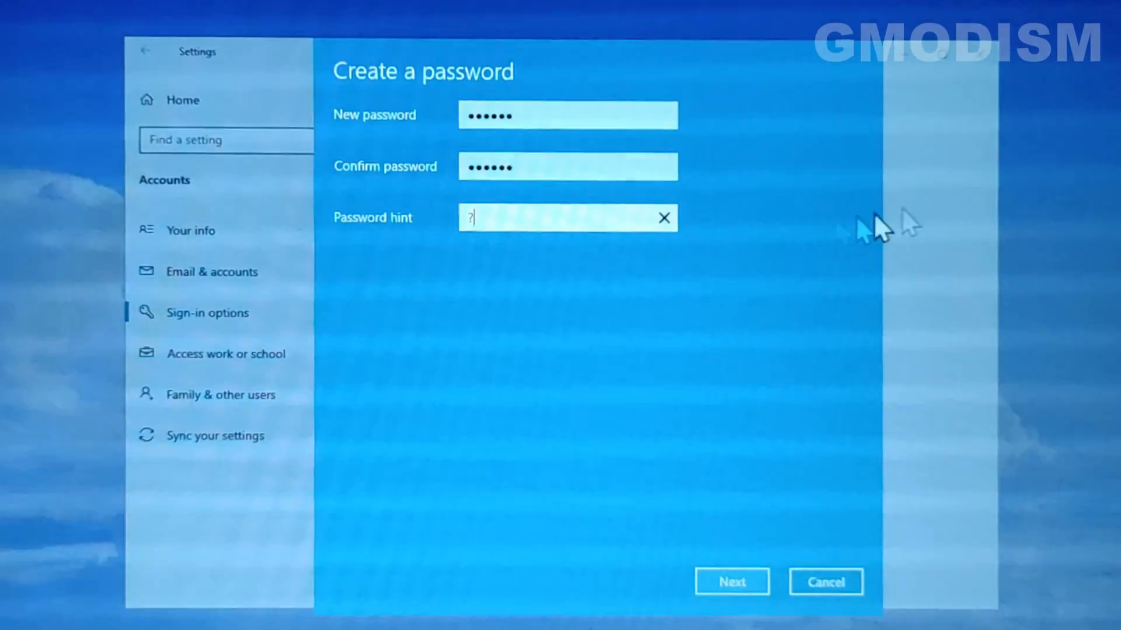
pyautogui.moveTo(750, 572)
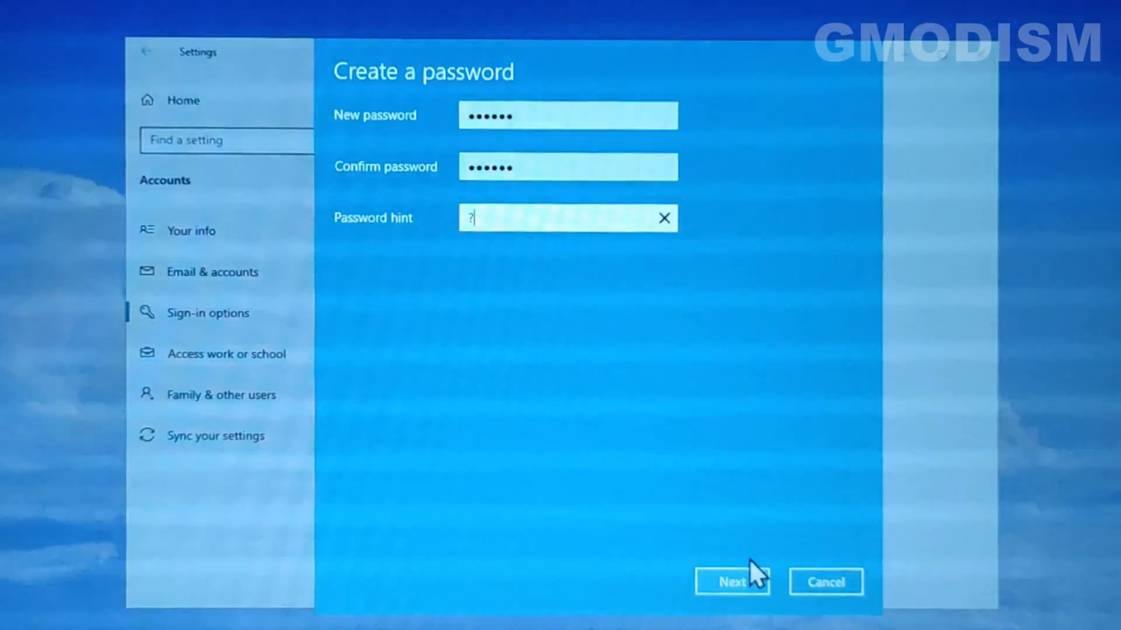
pyautogui.click(730, 582)
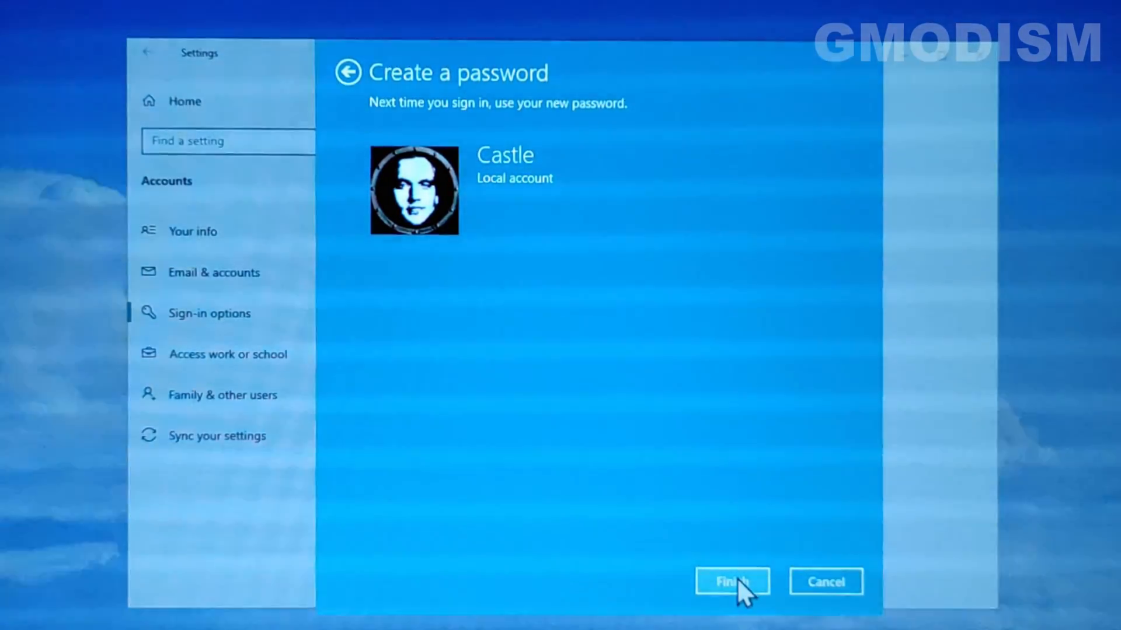
pyautogui.click(731, 581)
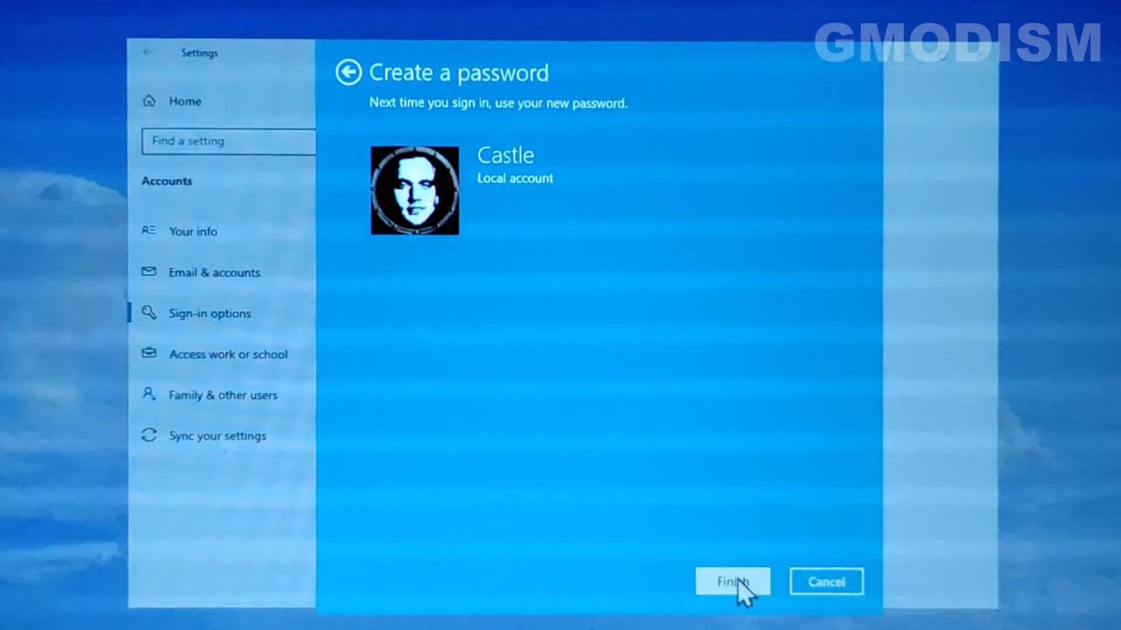
pyautogui.click(732, 582)
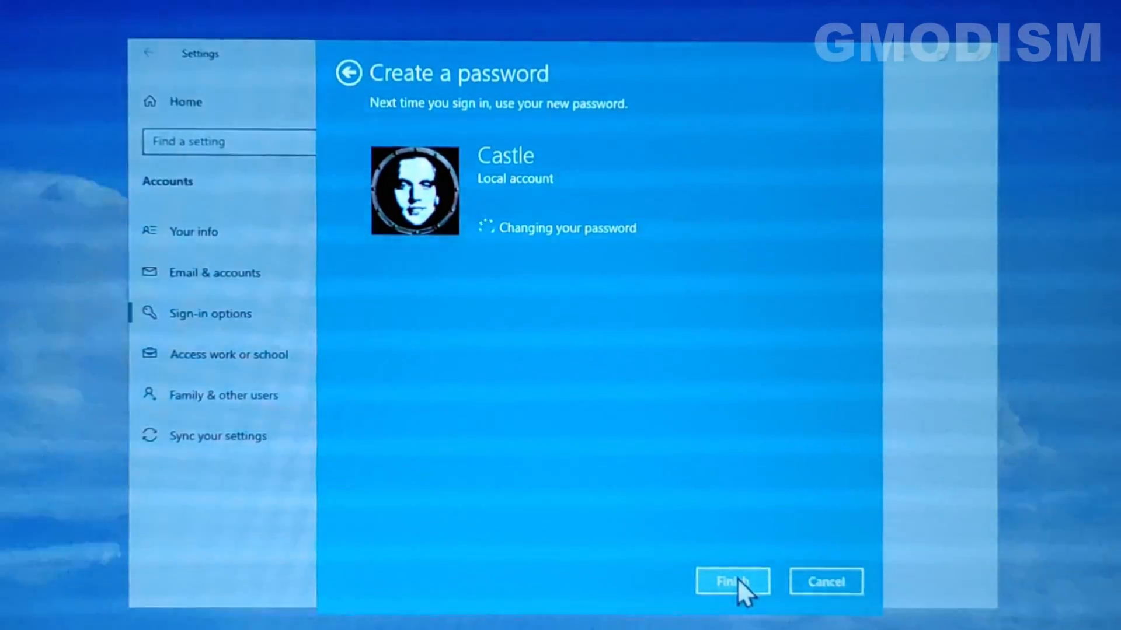
pyautogui.click(731, 582)
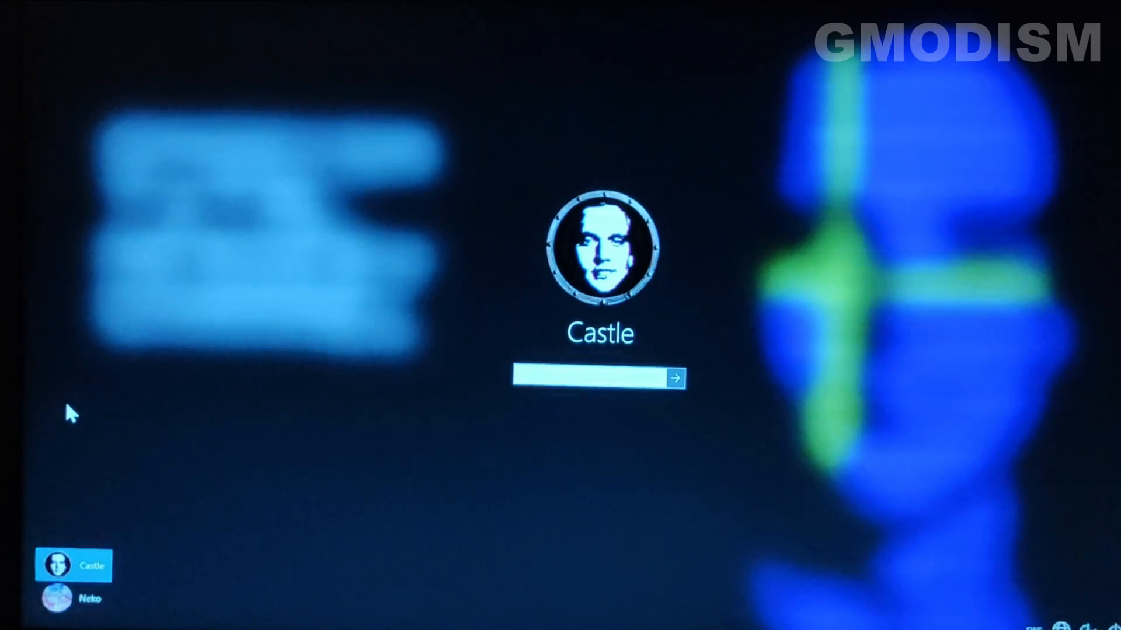